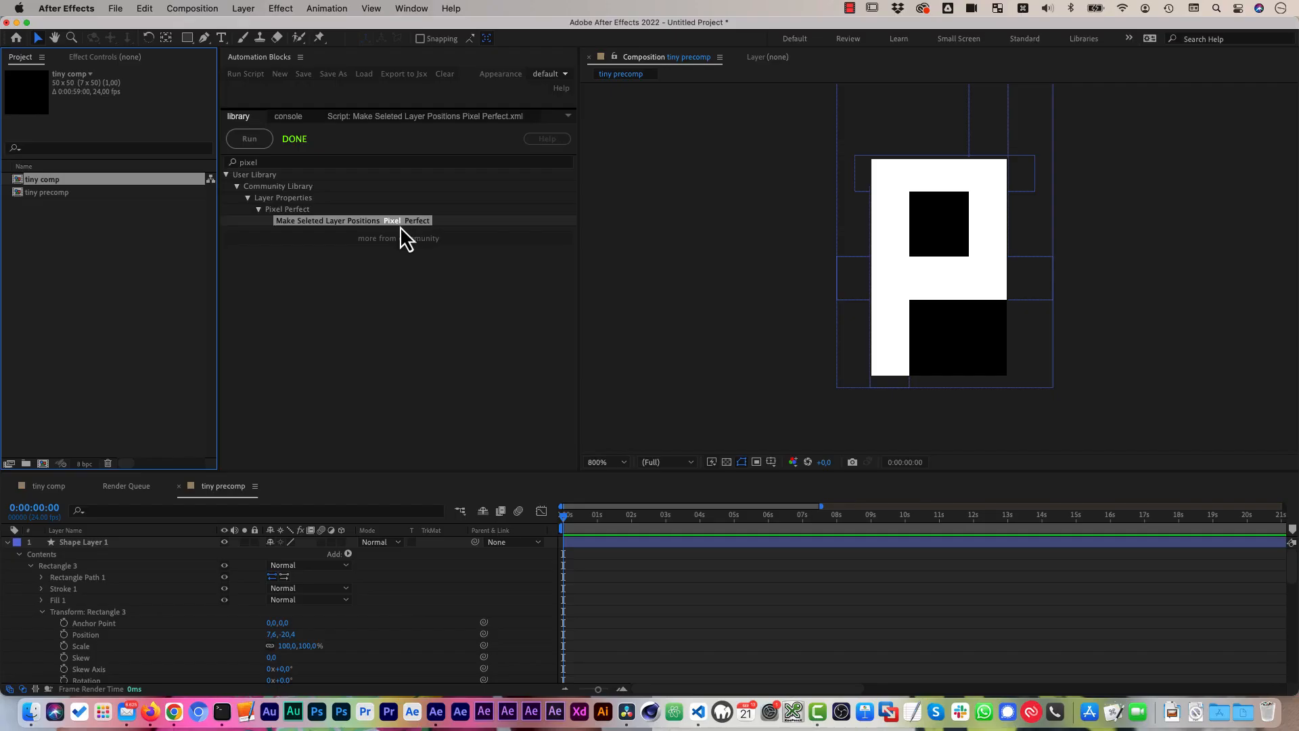
mouse_move(403, 149)
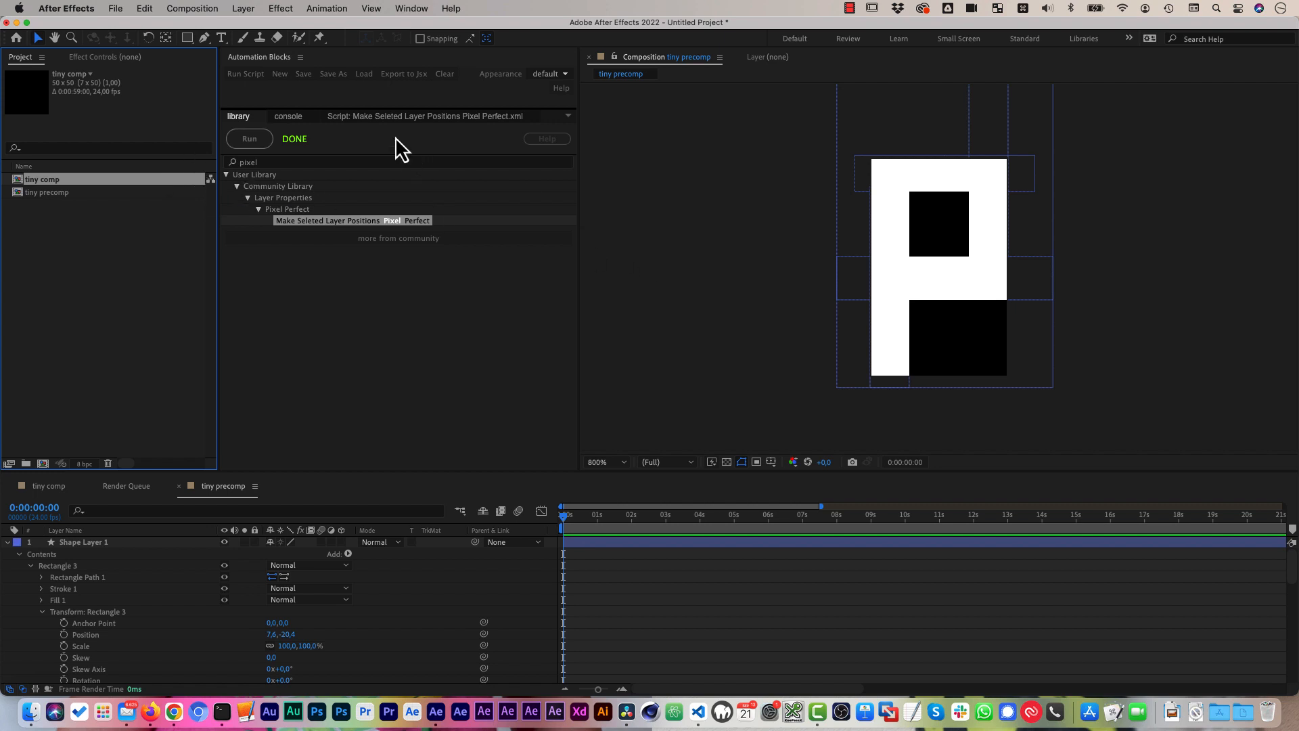
Leave the P precomp and open the empty 50×50 tiny comp from the Project panel.
left_click(192, 8)
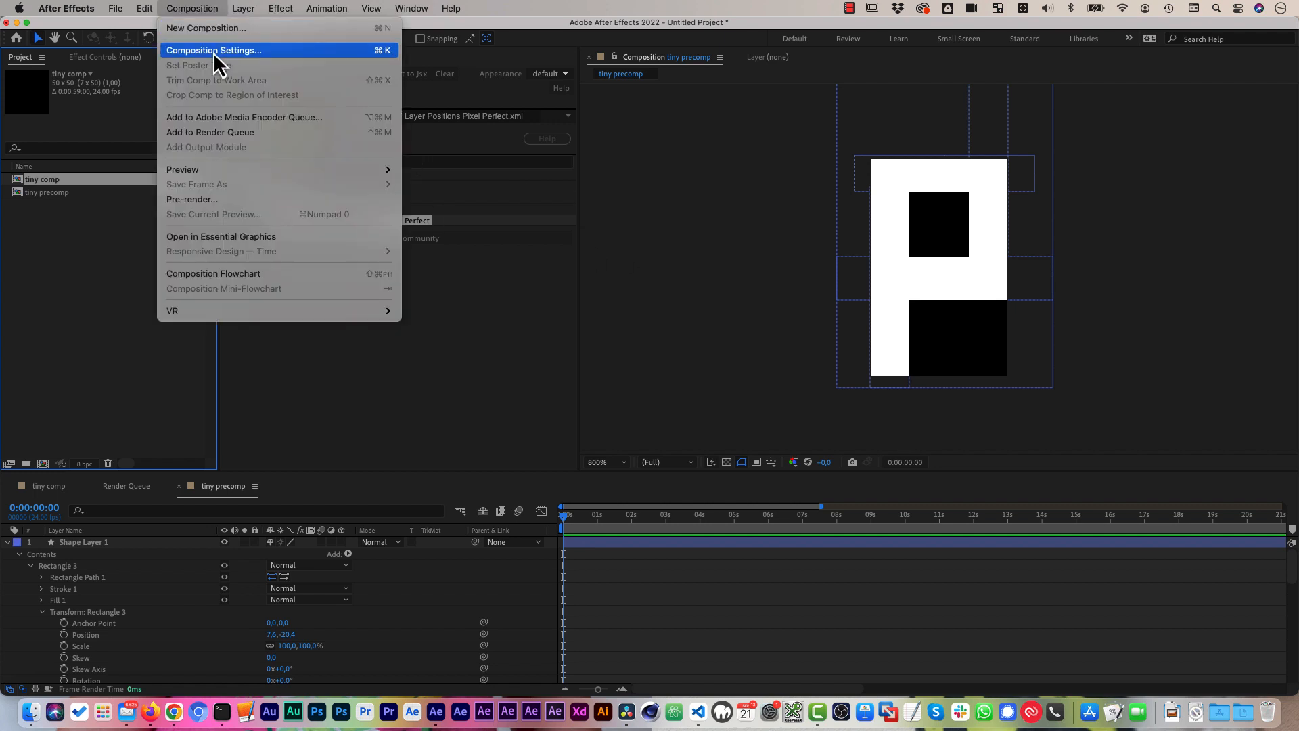
left_click(213, 50)
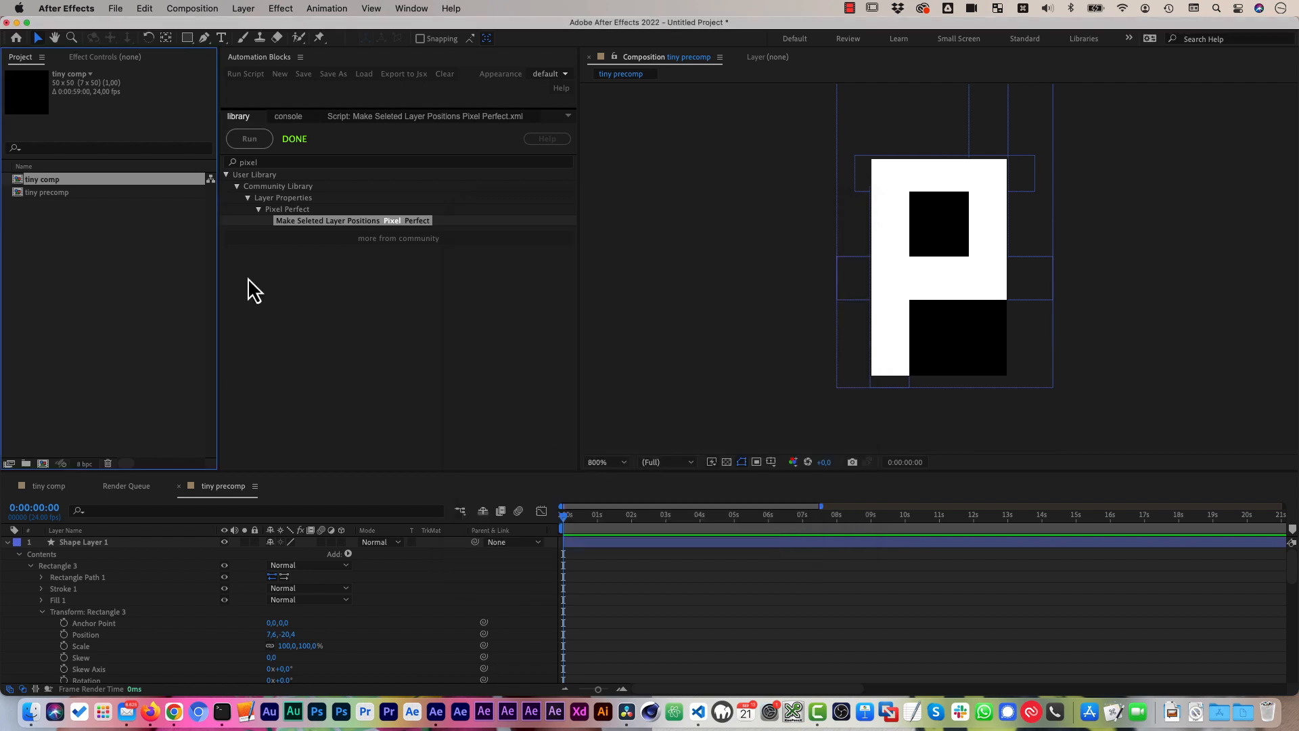
left_click(48, 191)
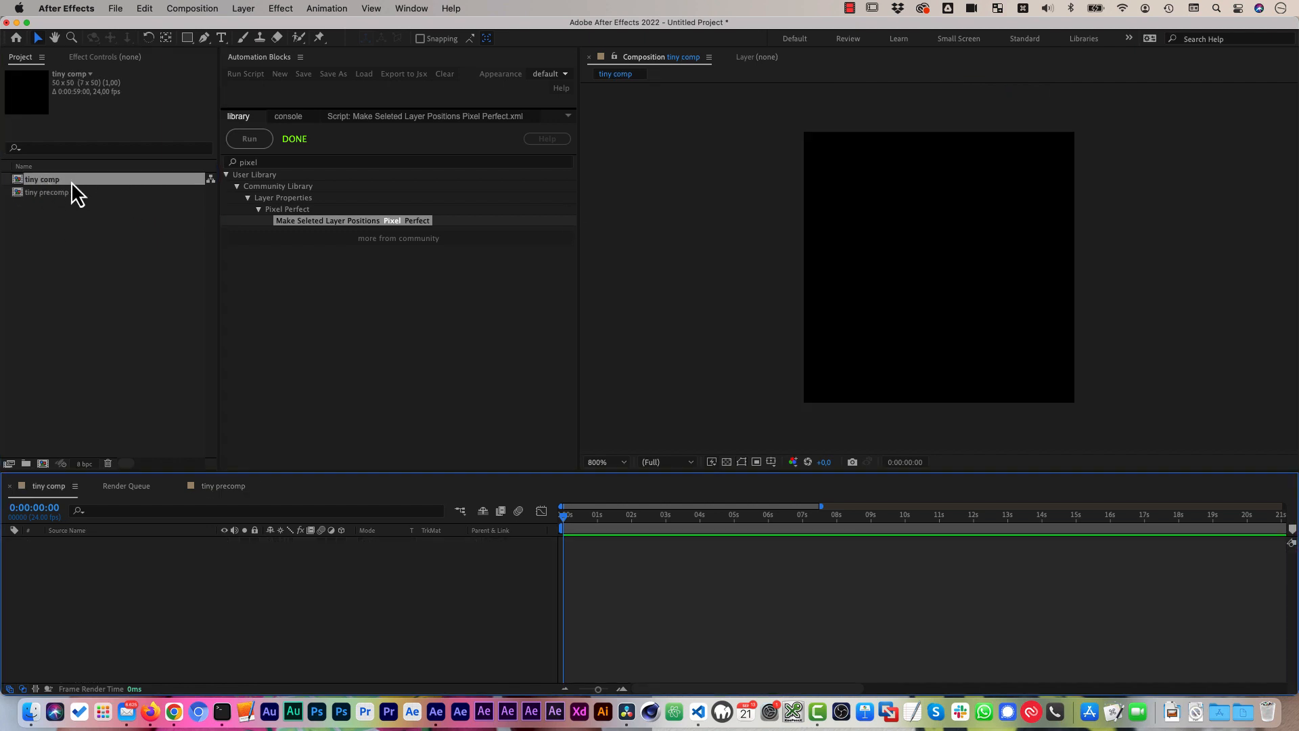
Add tiny precomp as a layer in tiny comp, showing the soft-edged white P.
double_click(47, 192)
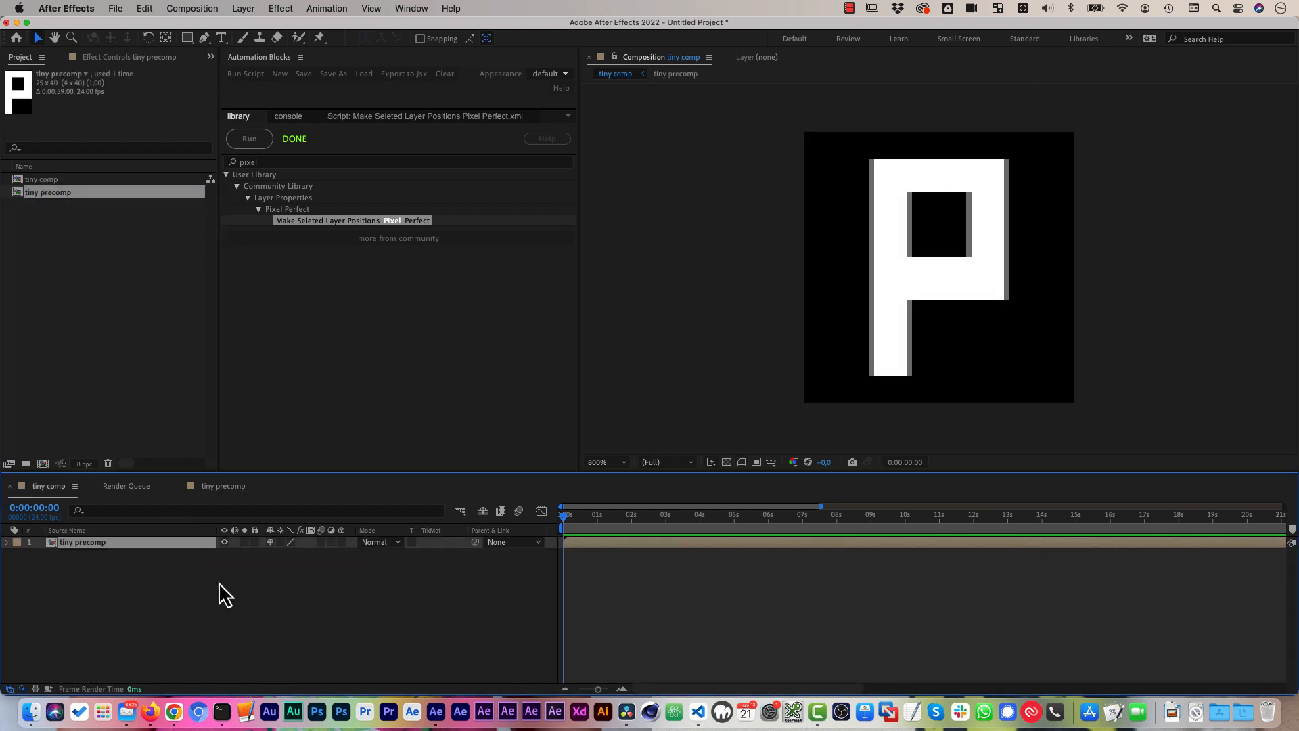
mouse_move(934, 234)
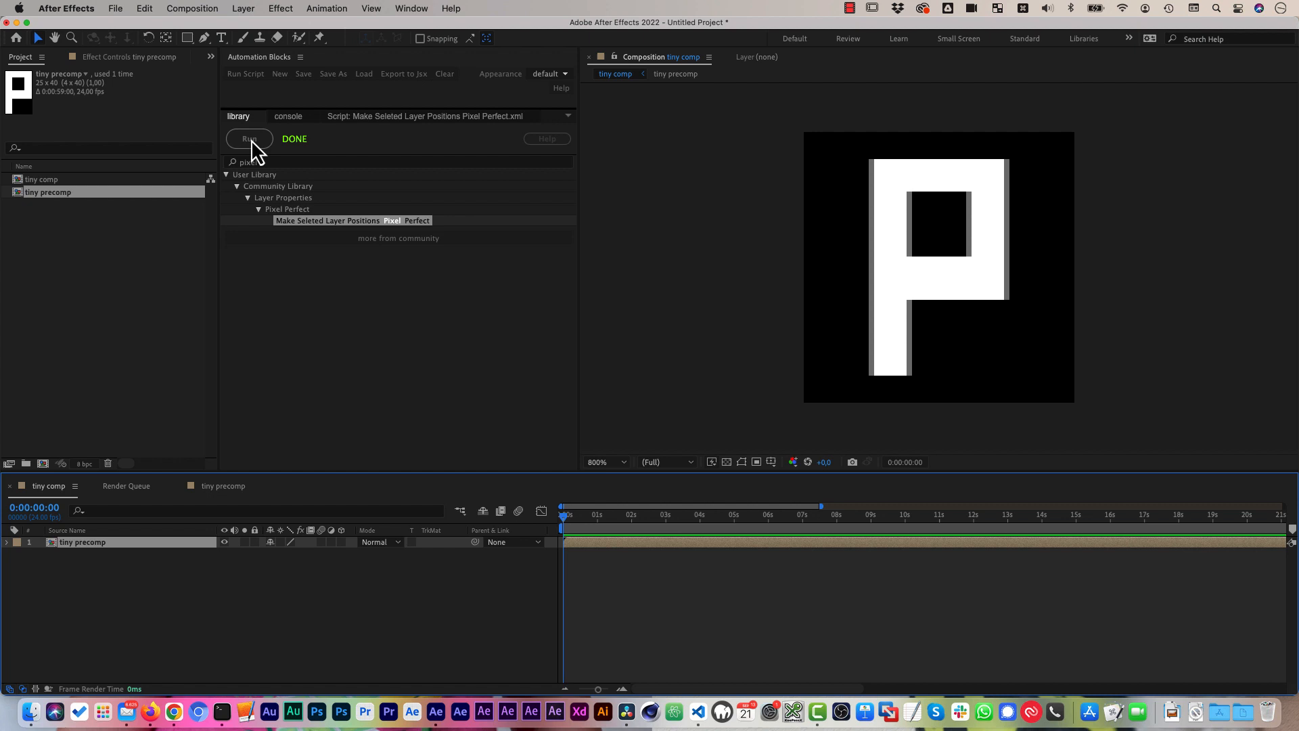
Run Make Selected Layer Positions Pixel Perfect on the tiny precomp layer.
left_click(248, 138)
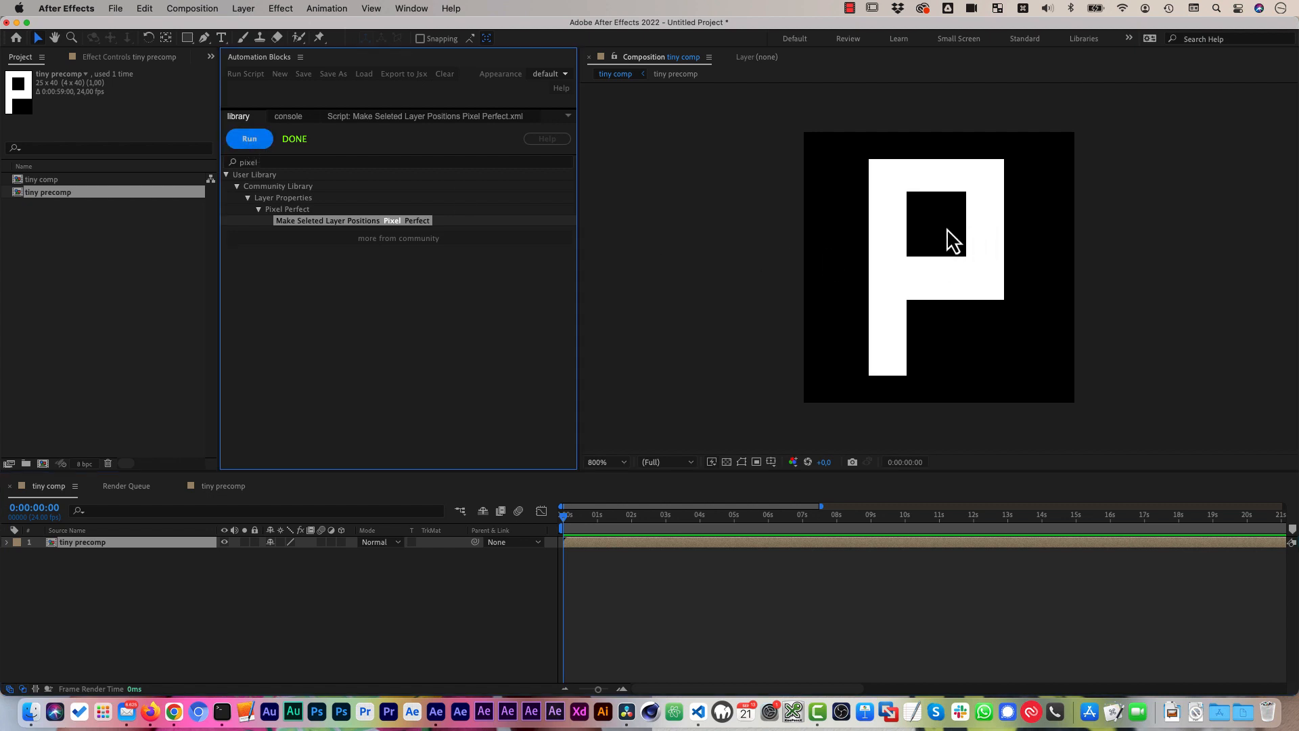
mouse_move(903, 233)
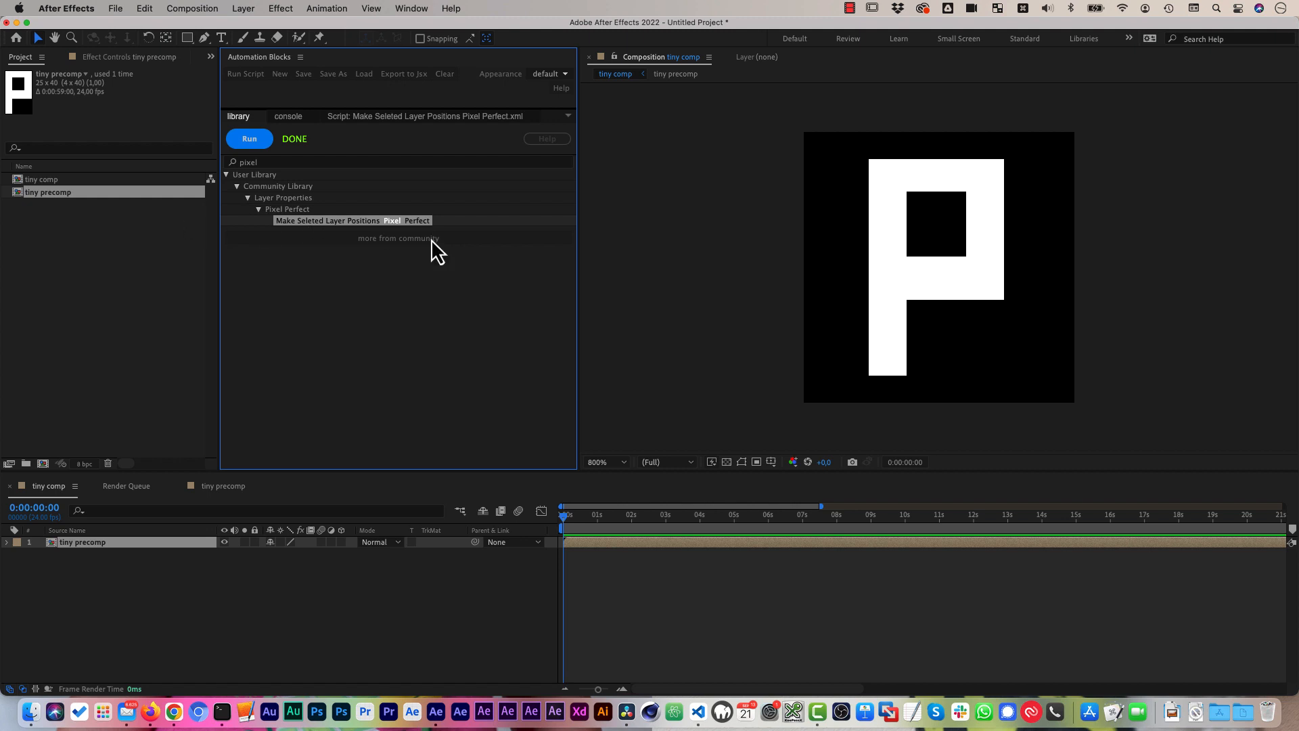
mouse_move(884, 181)
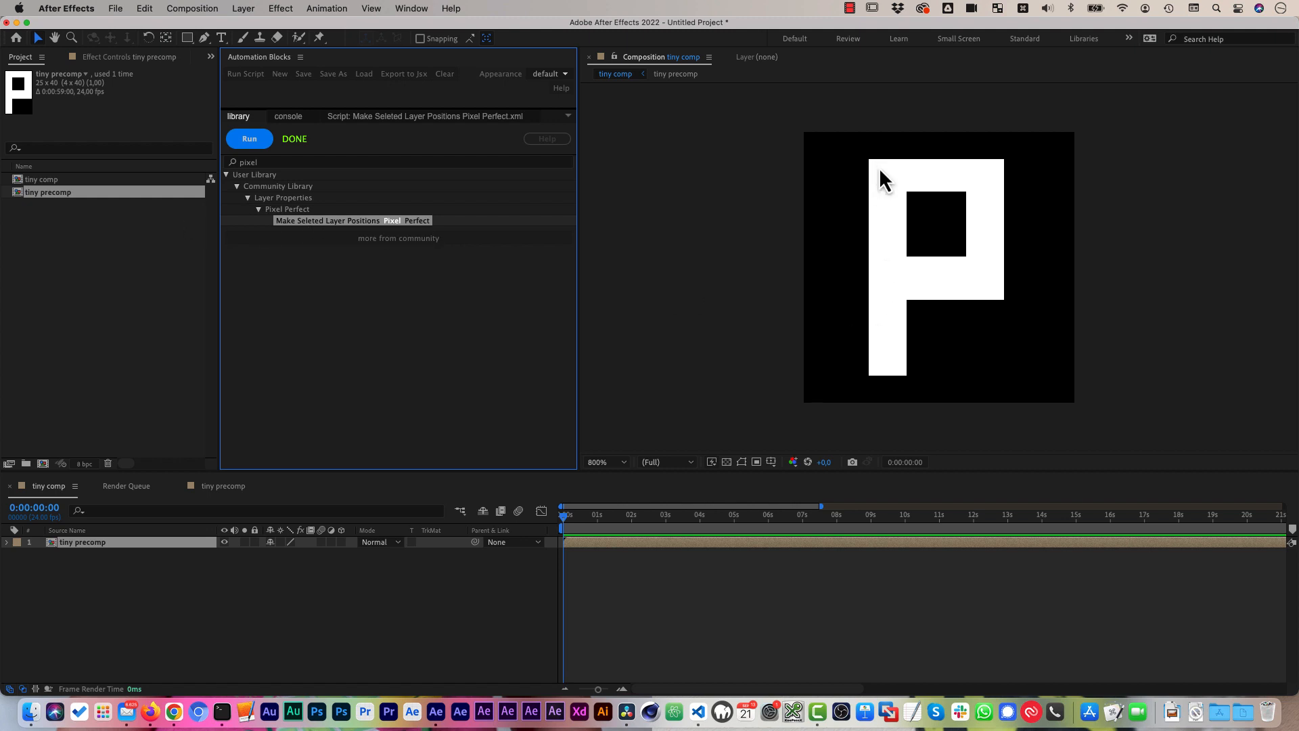
mouse_move(886, 187)
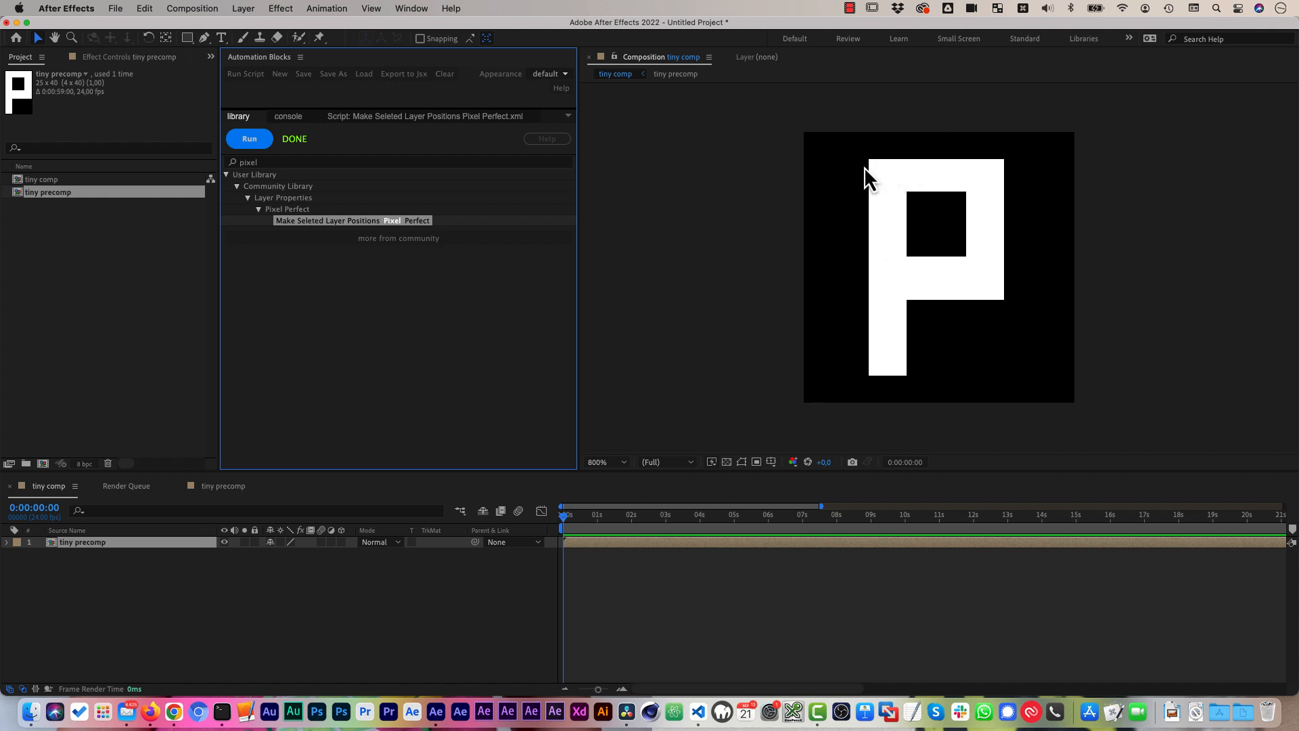
mouse_move(343, 228)
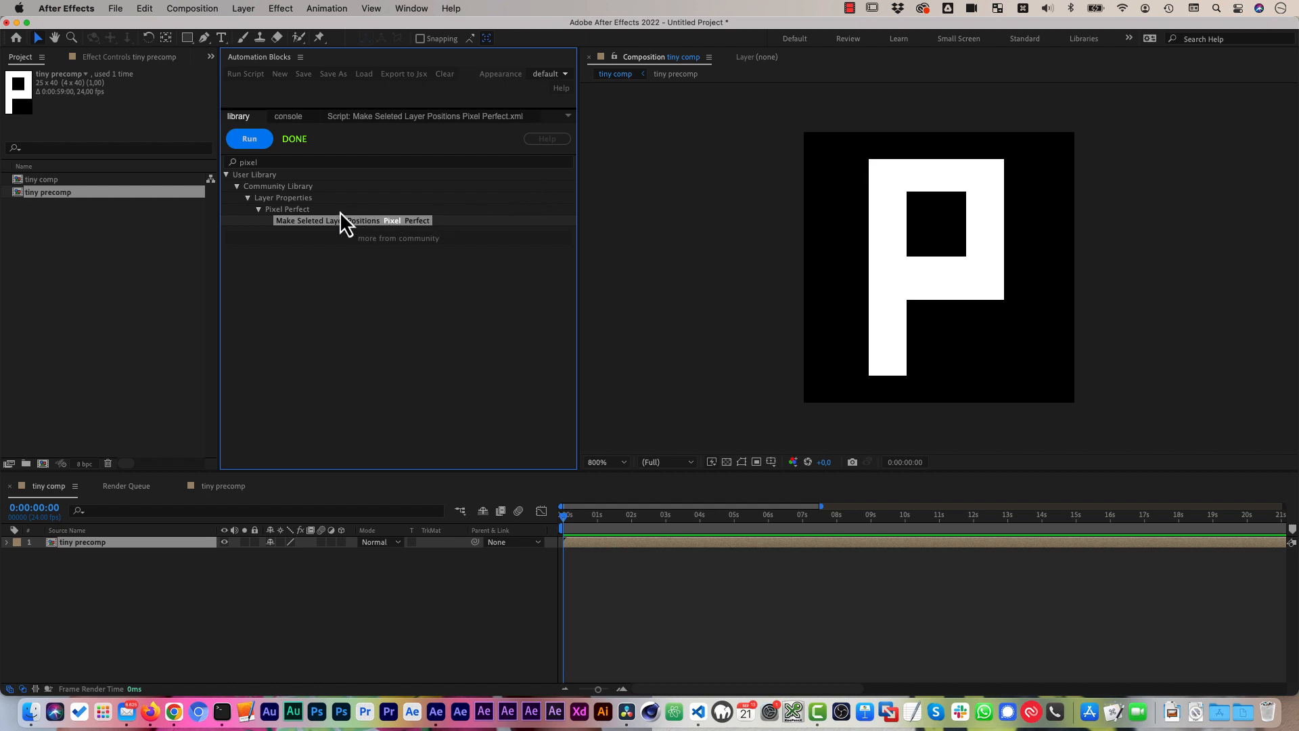
mouse_move(112, 560)
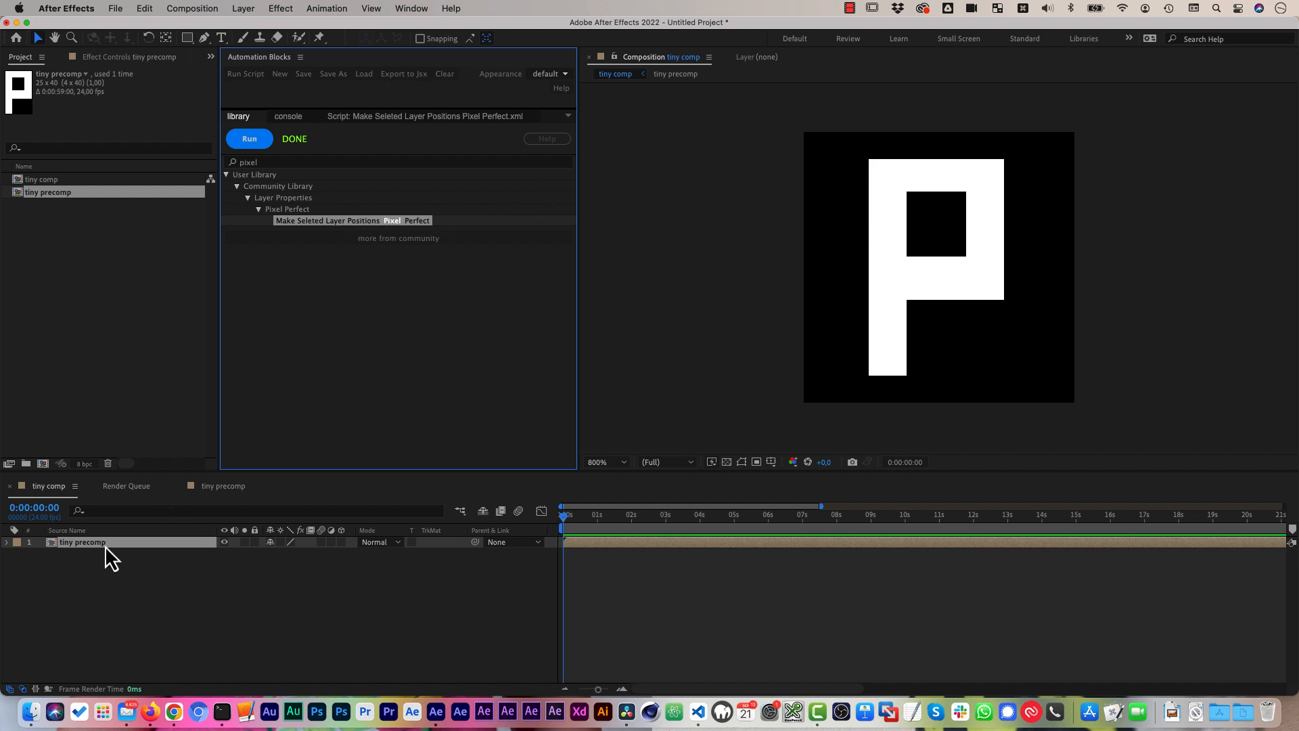
Set the tiny precomp layer's anchor point to 12.5, 20.0 and position to 24.5, 25.0.
left_click(249, 138)
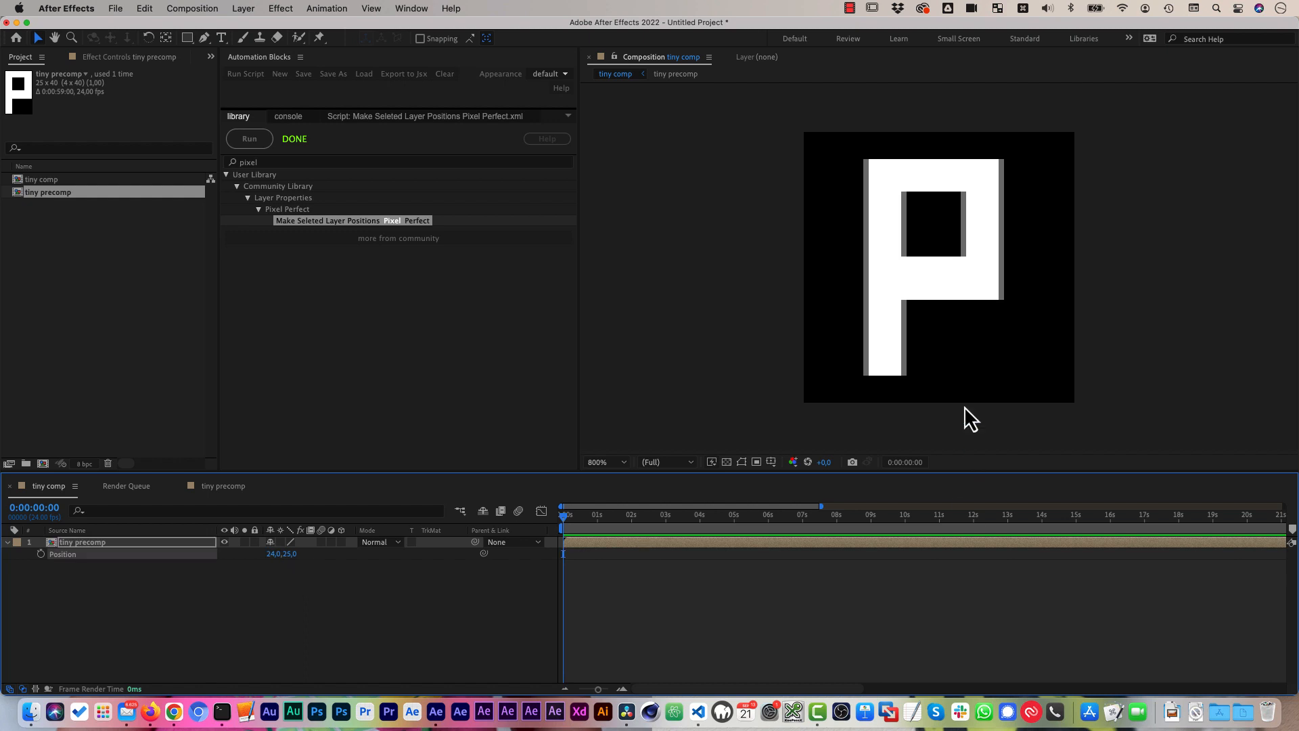
mouse_move(982, 299)
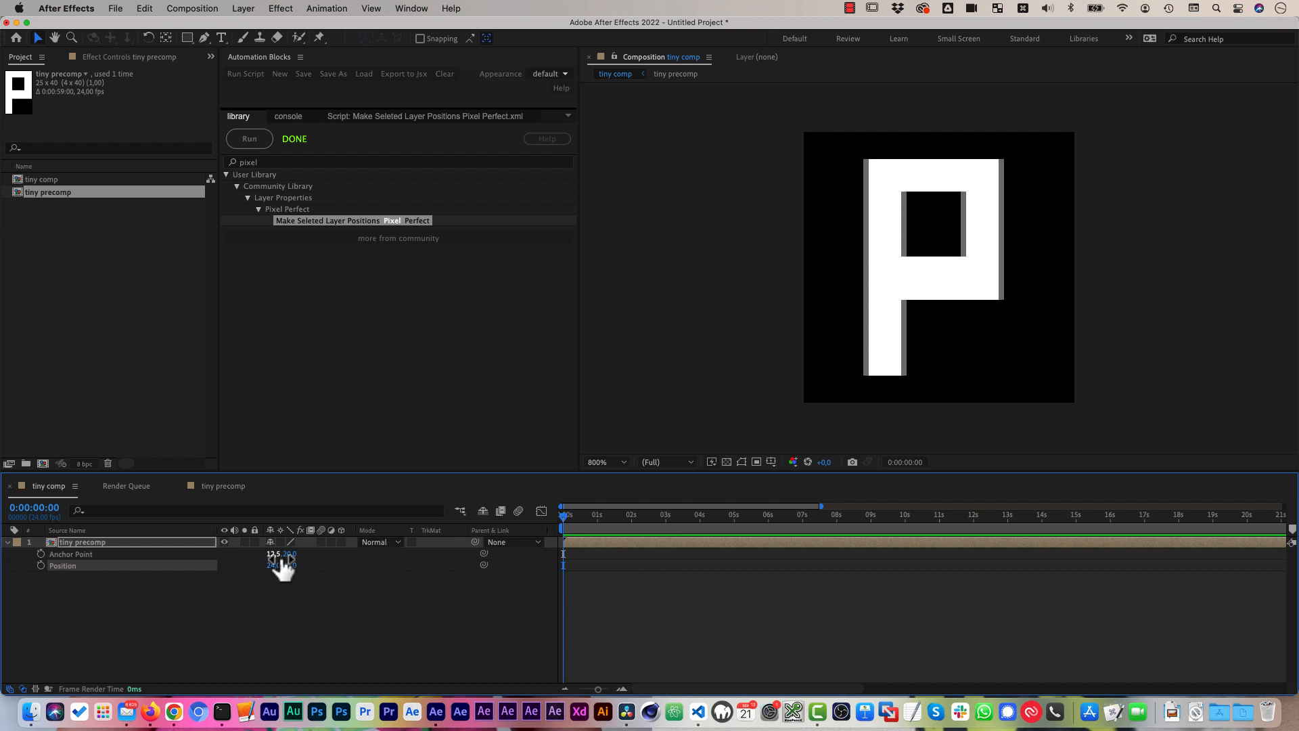
double_click(276, 565)
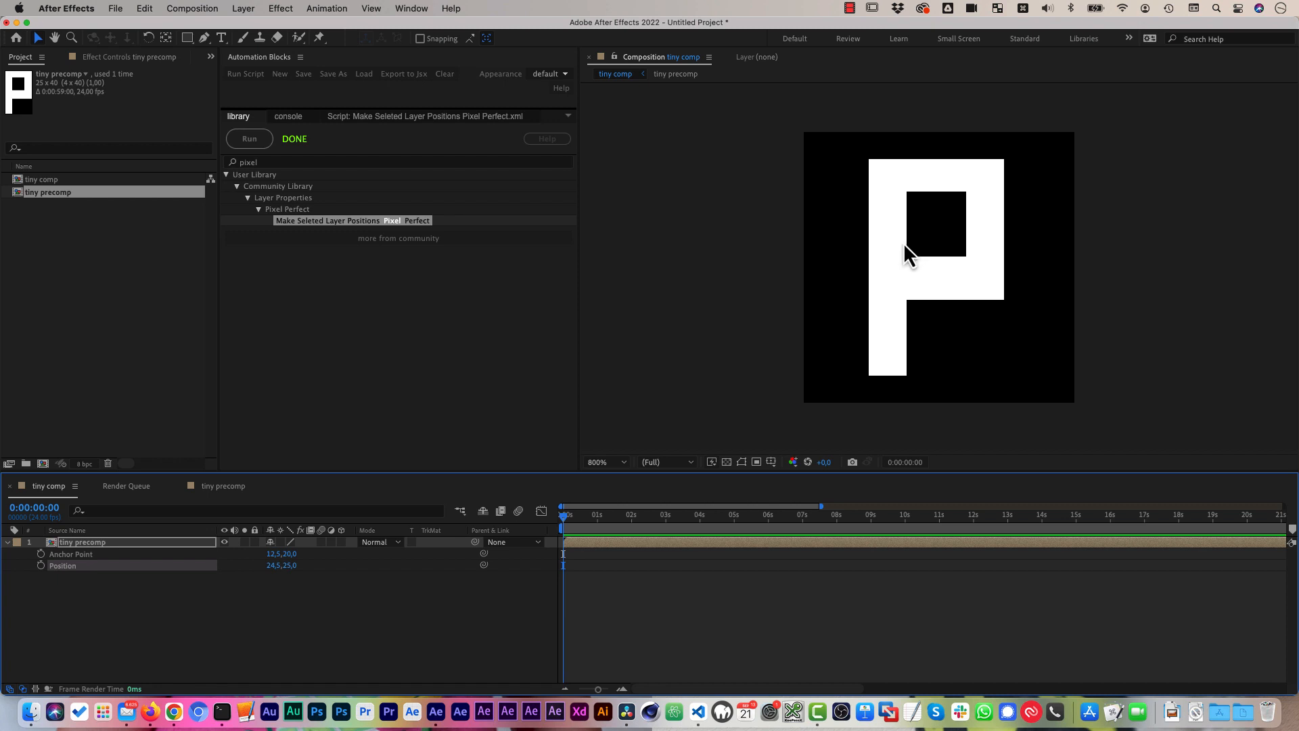
mouse_move(323, 230)
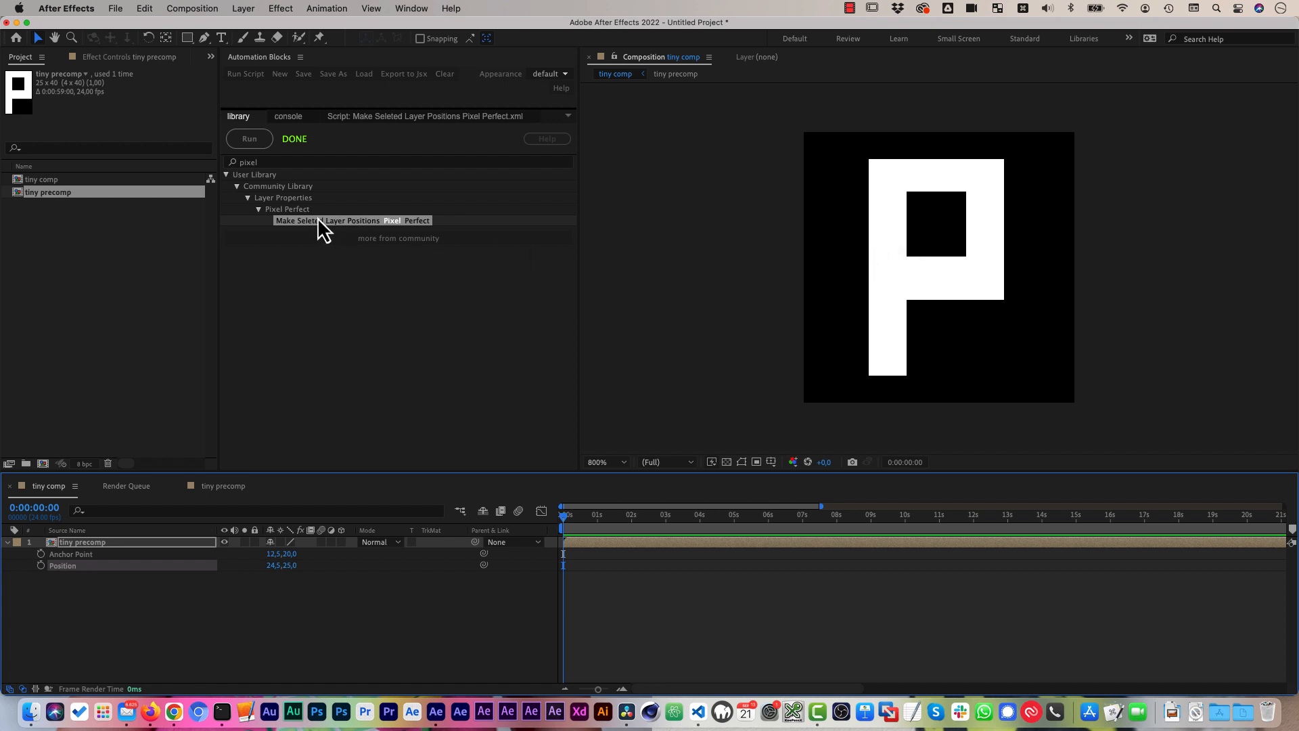
mouse_move(859, 318)
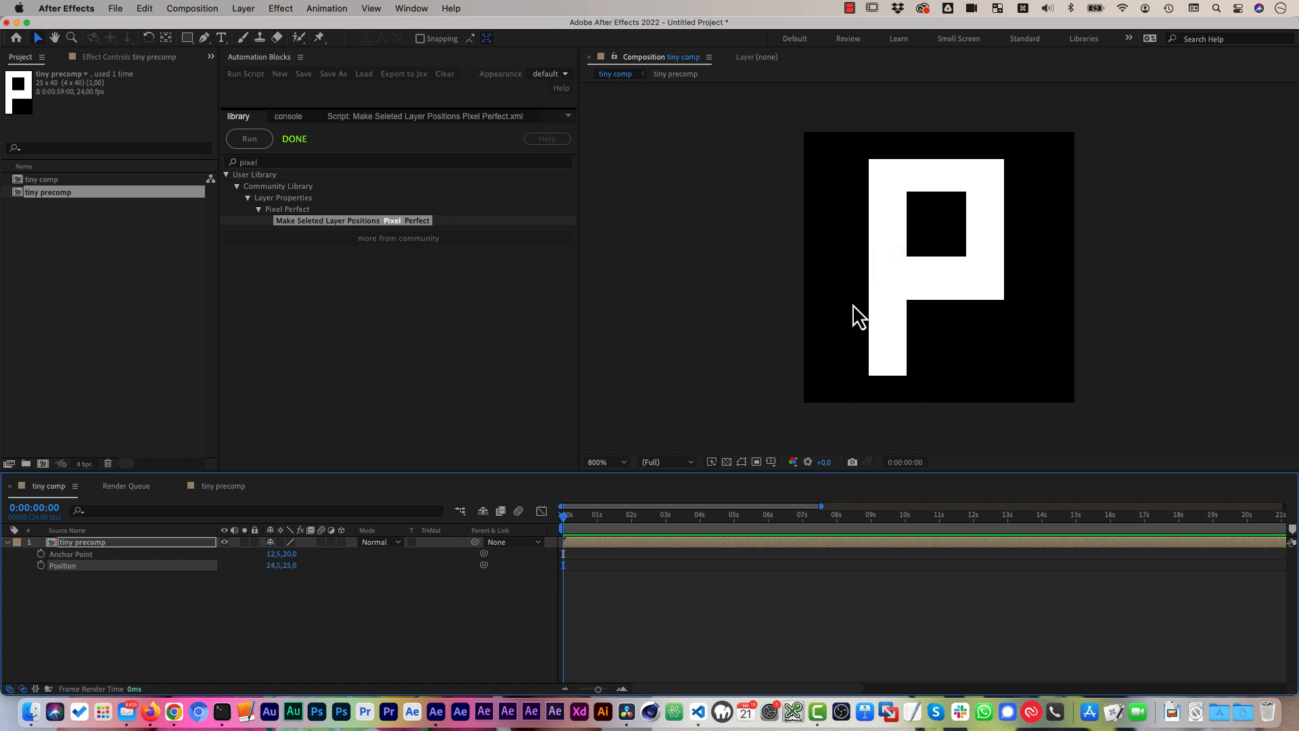
left_click(248, 138)
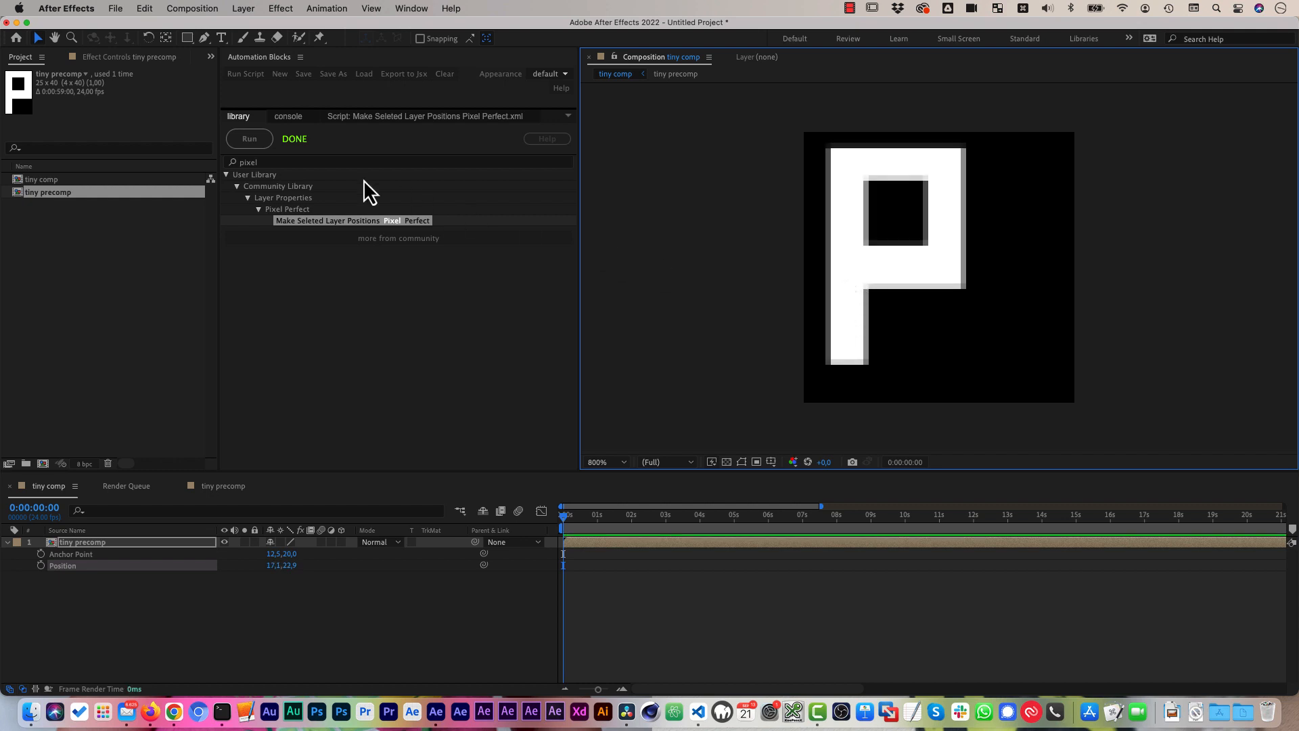
left_click(248, 138)
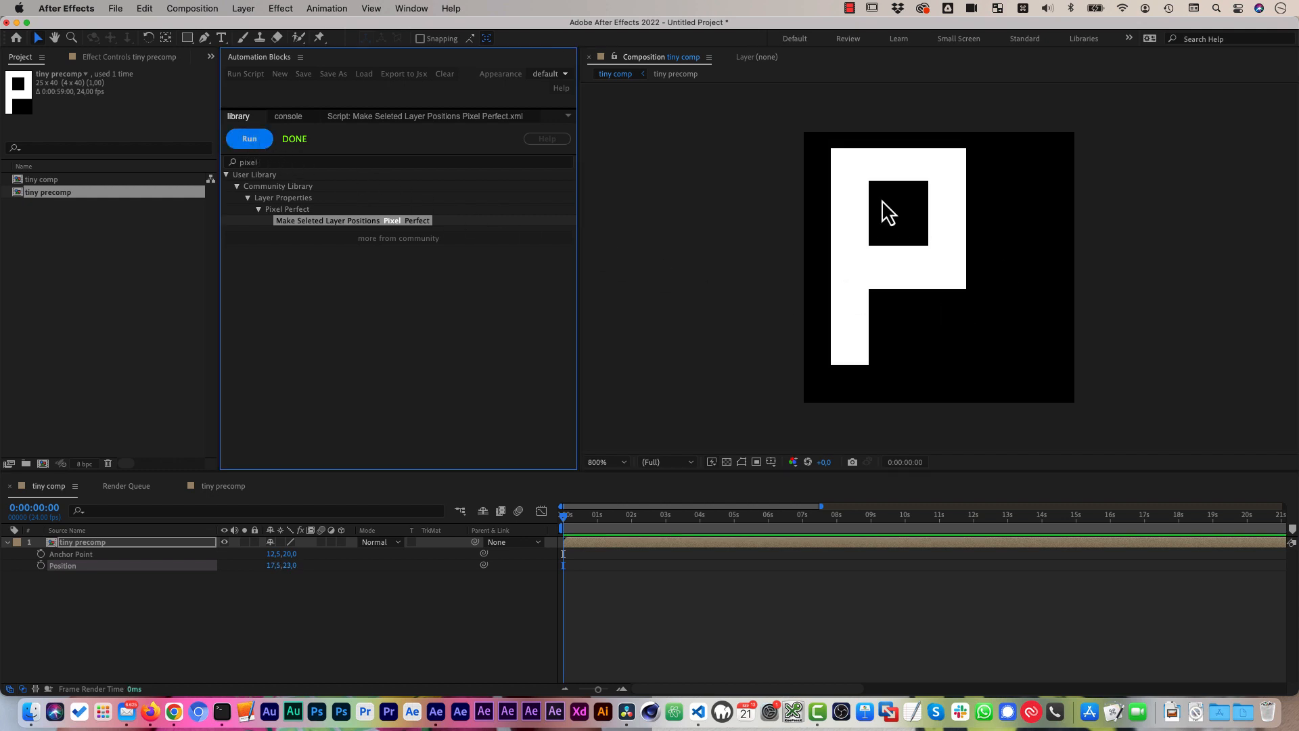
mouse_move(915, 244)
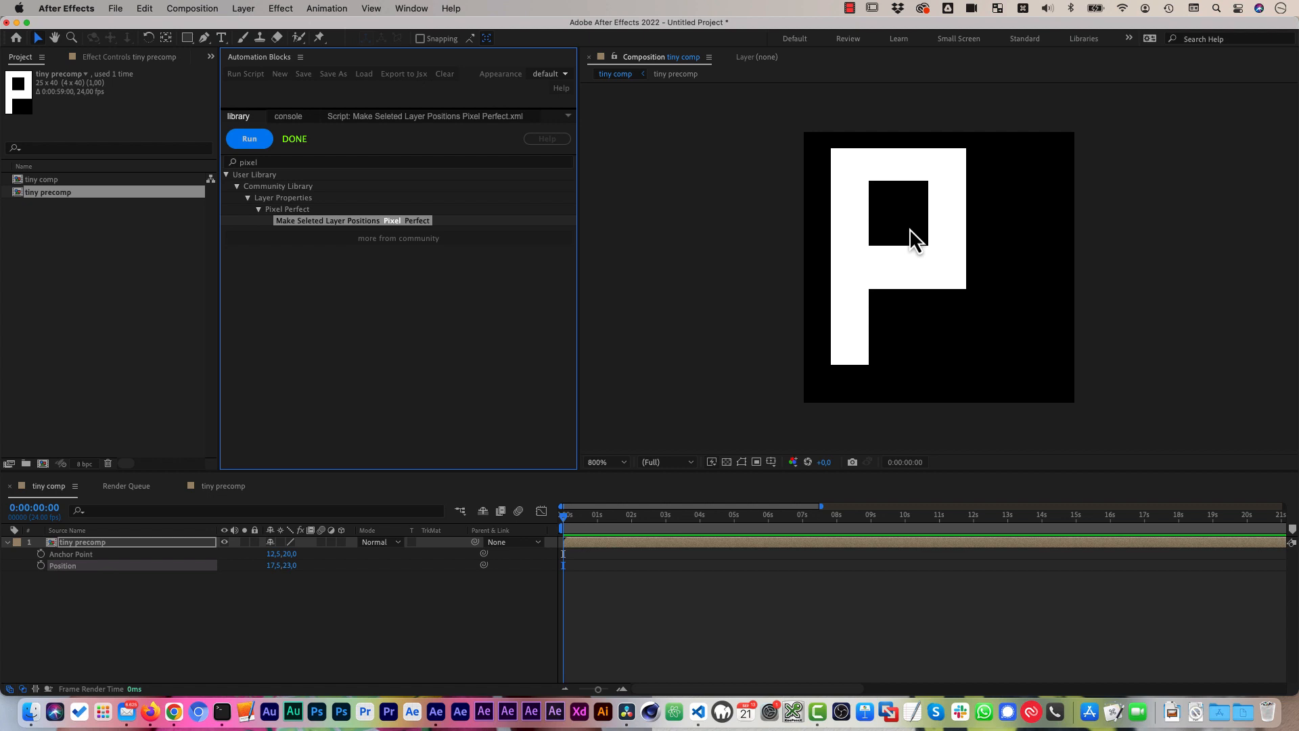
mouse_move(914, 251)
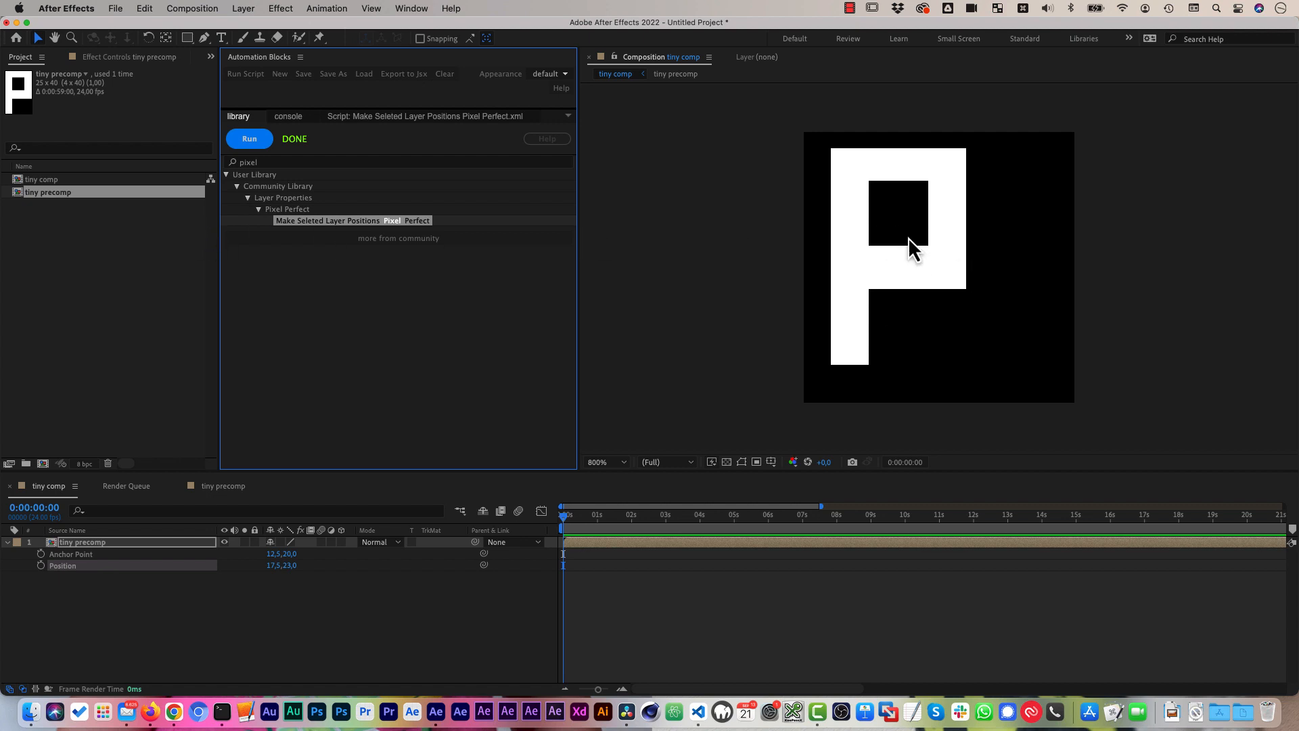
mouse_move(882, 230)
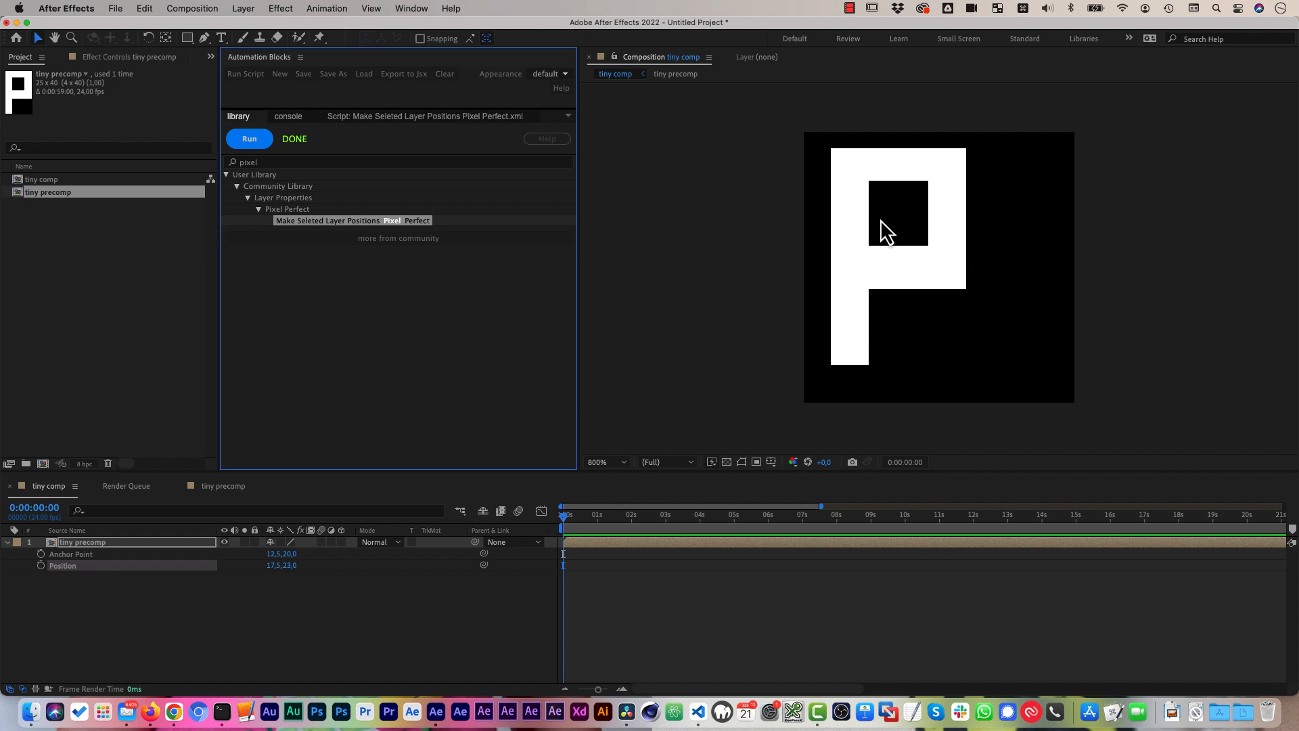
mouse_move(886, 252)
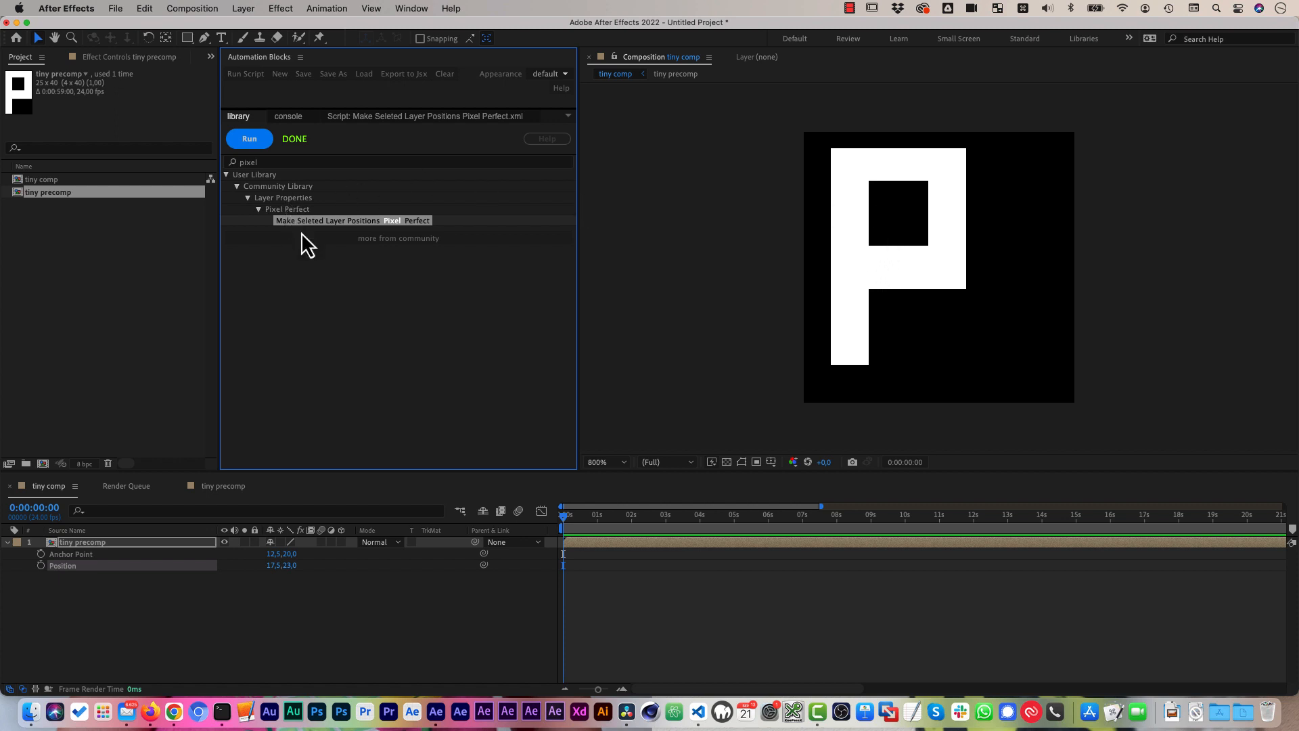
mouse_move(296, 75)
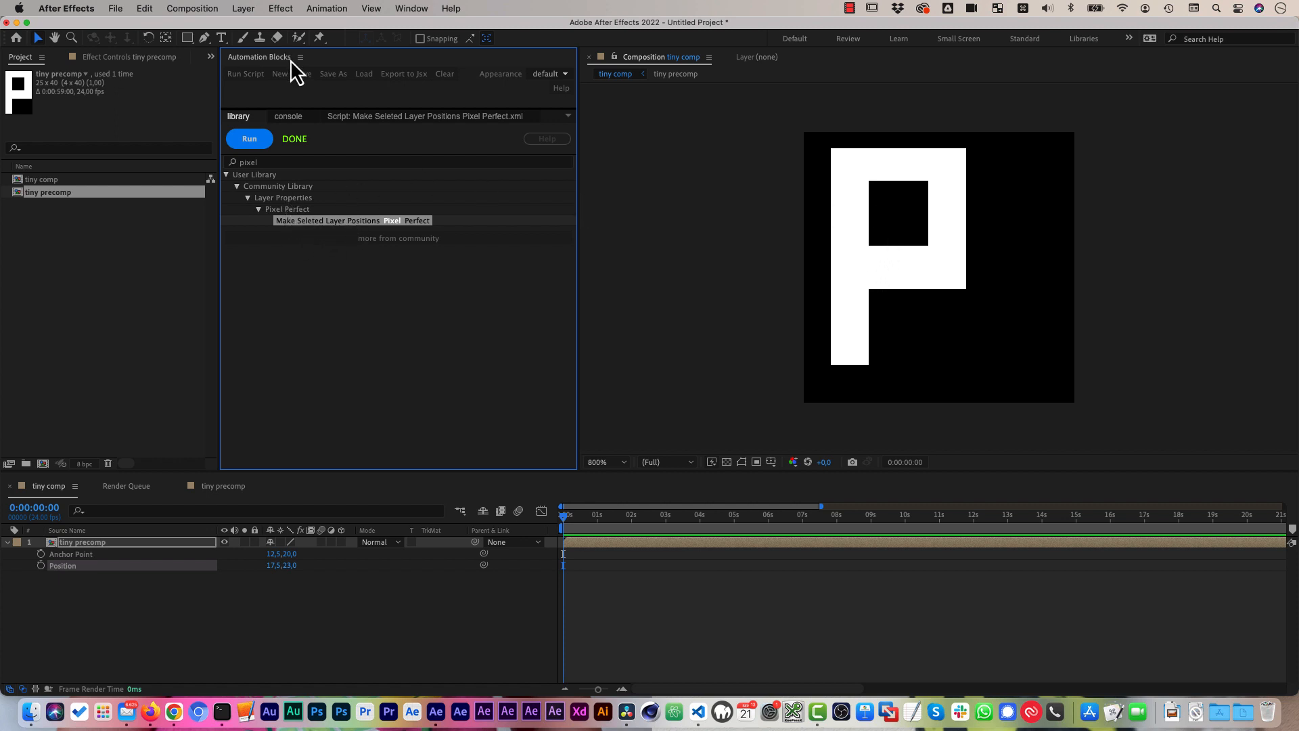
left_click(248, 138)
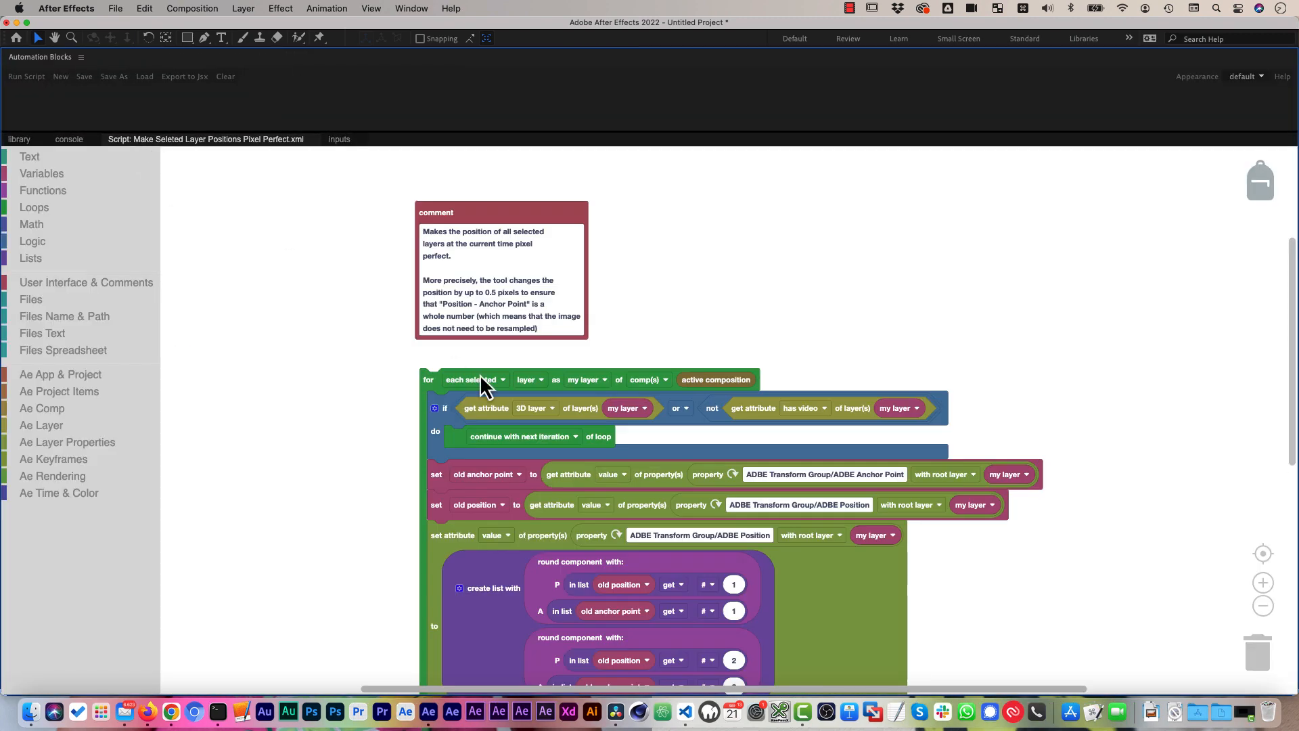
Scroll through the Pixel Perfect blocks to view the layer loop and rounding function.
scroll("down", 3)
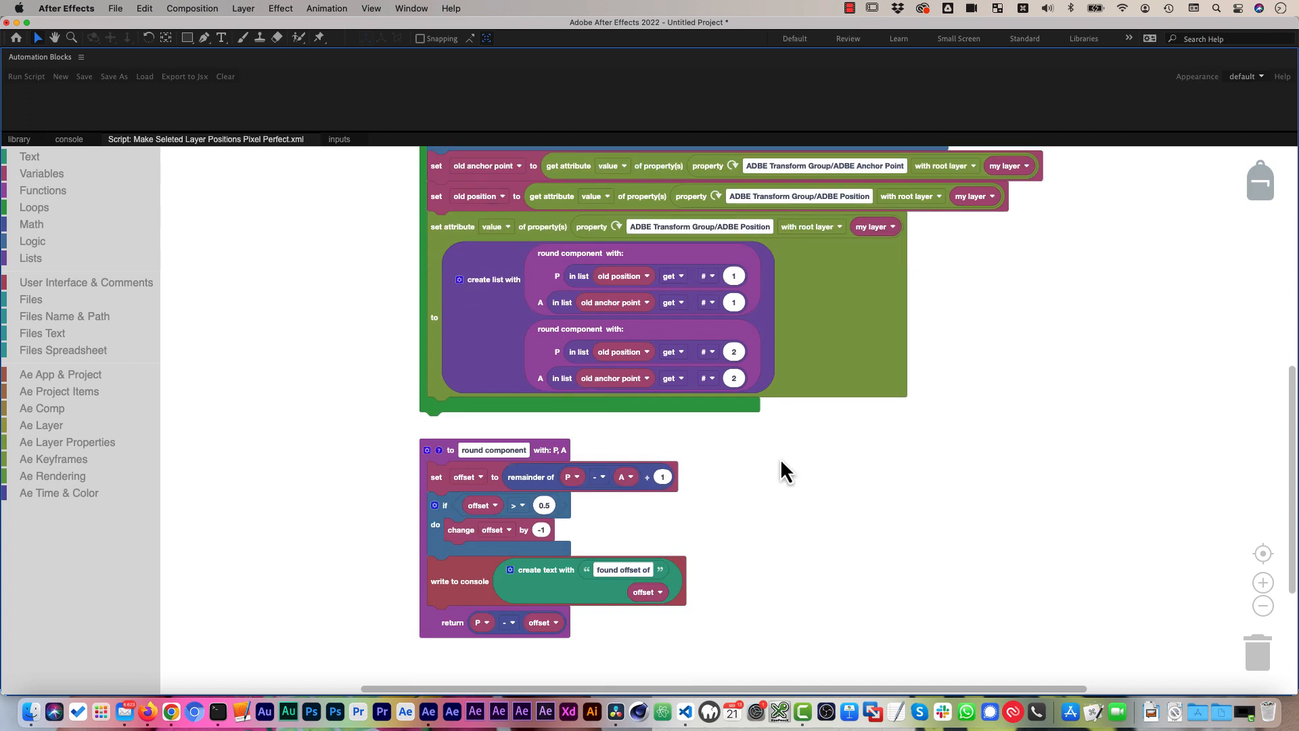
scroll("up", 3)
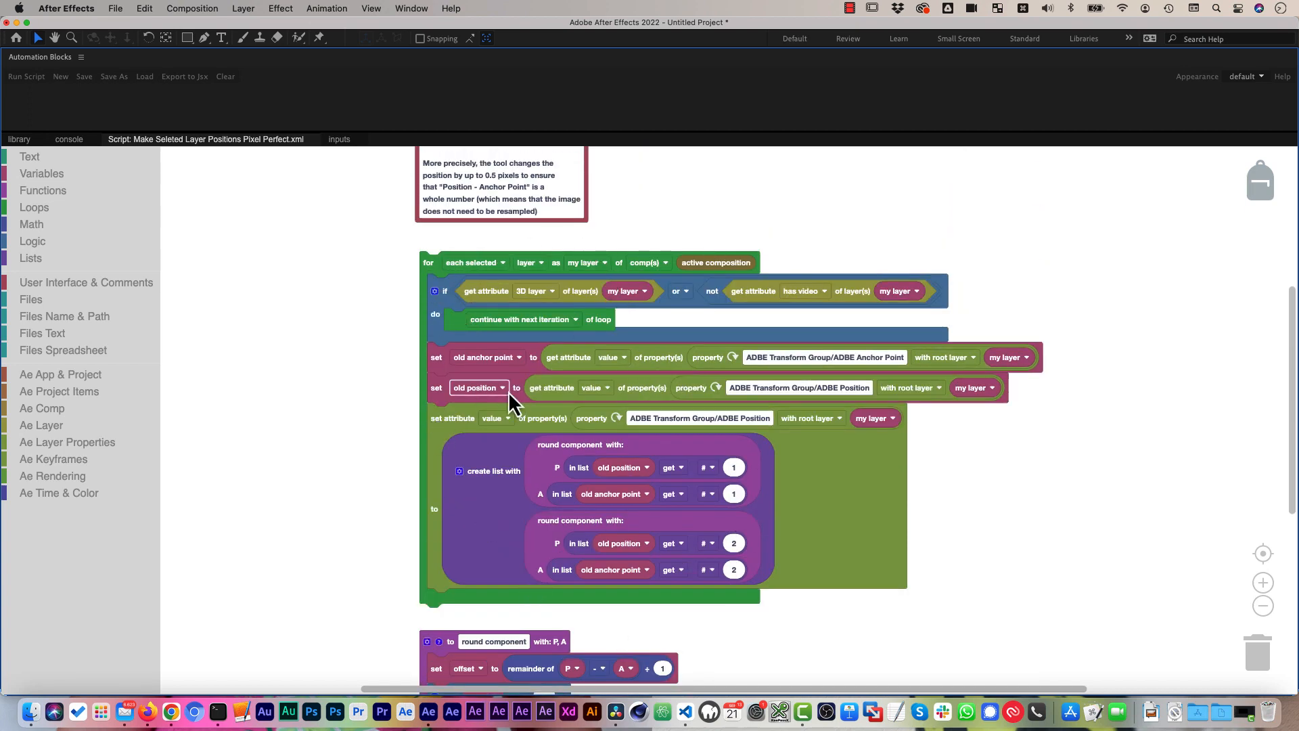
Return to the library, expand Examples > Comps > Comp Duration, then collapse Examples.
left_click(18, 138)
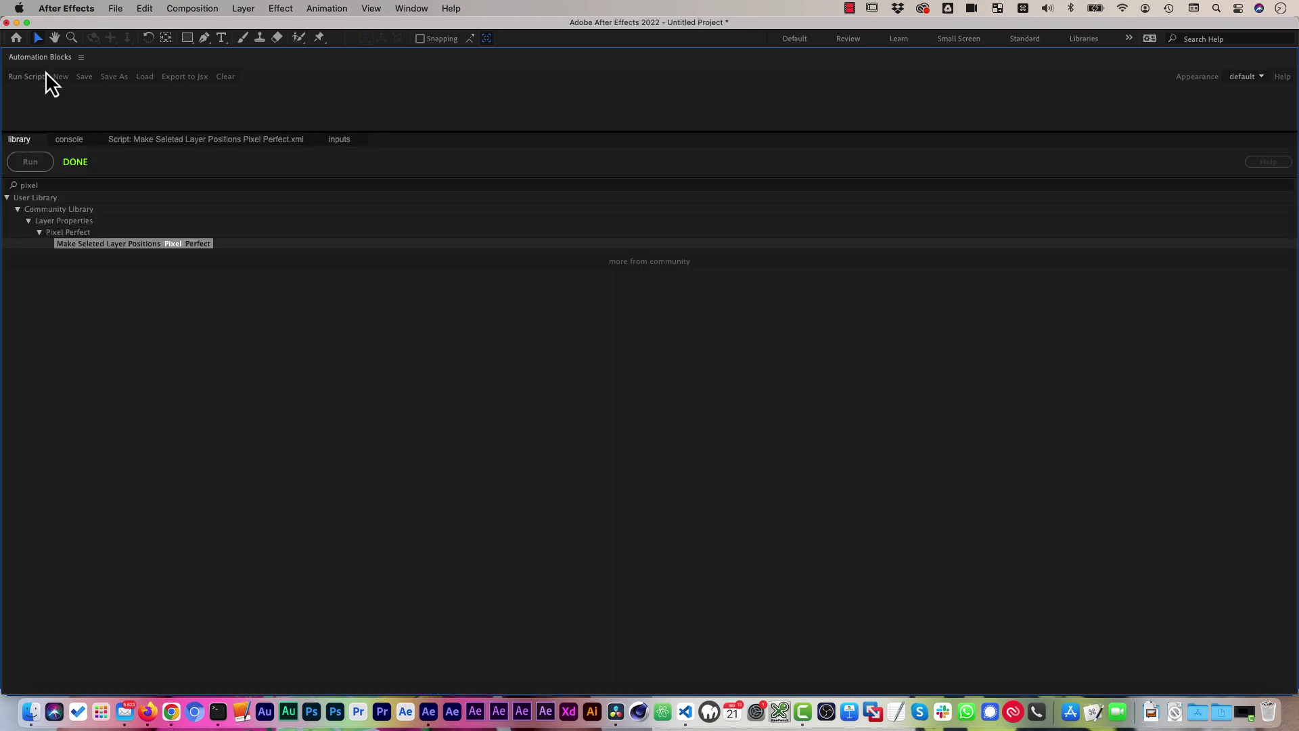
mouse_move(49, 186)
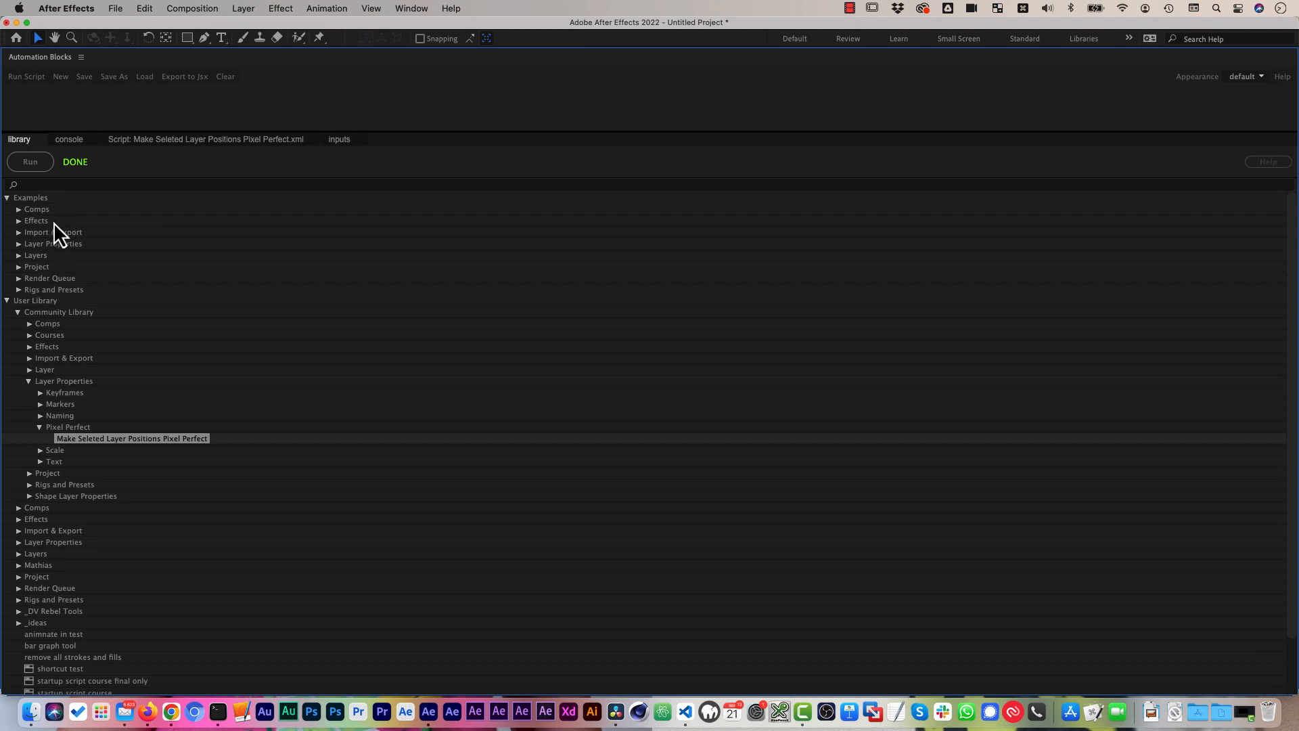
scroll("down", 3)
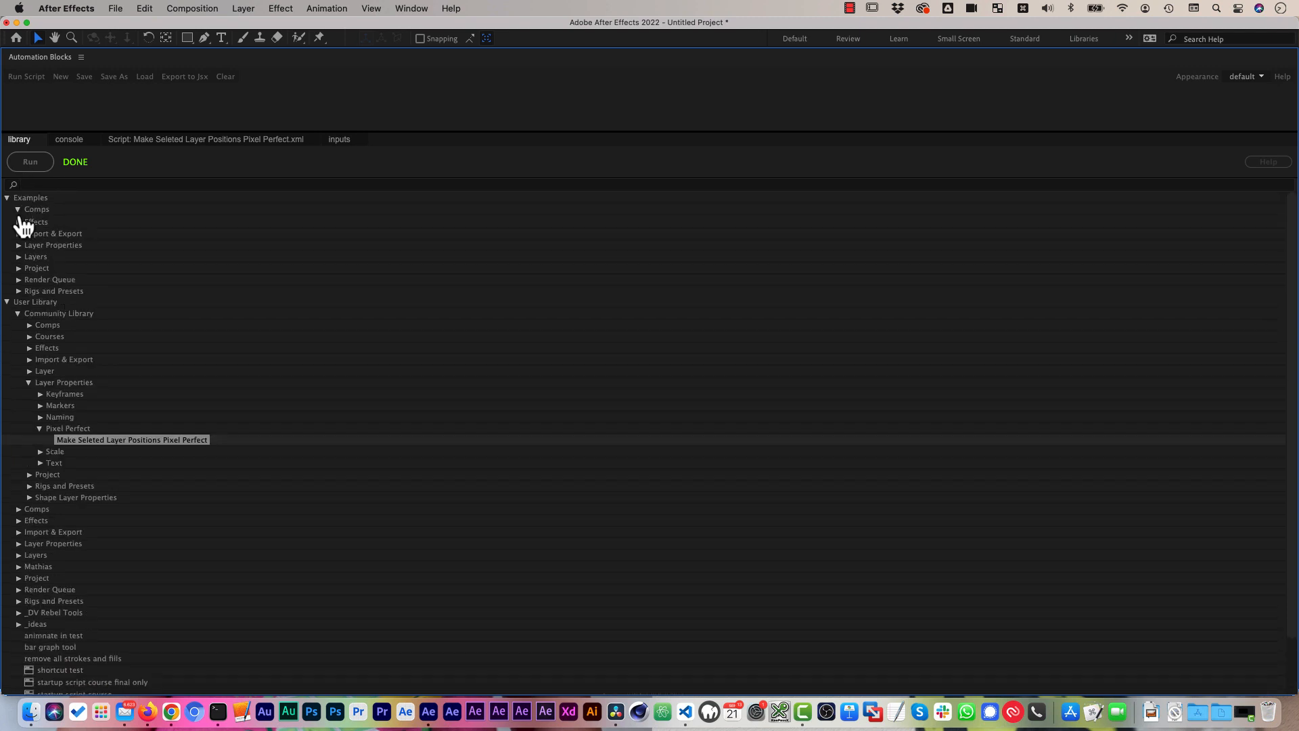
left_click(18, 209)
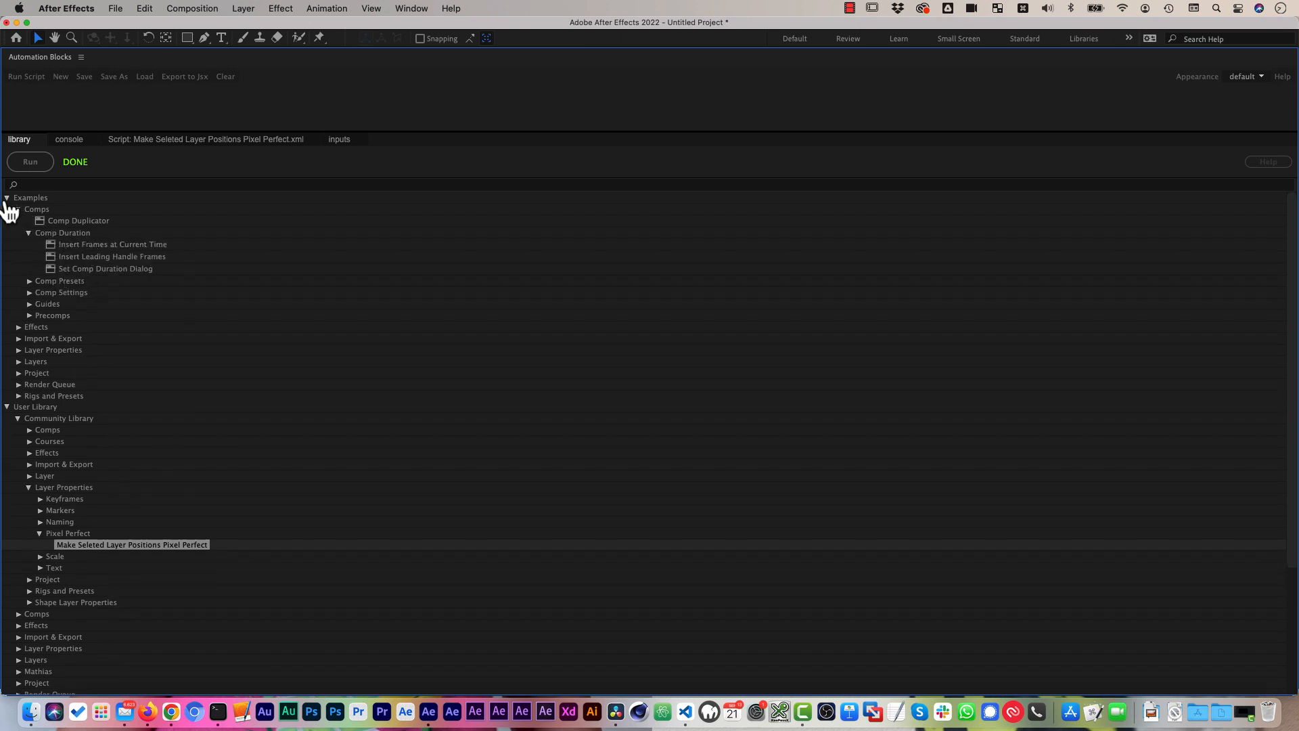
left_click(6, 197)
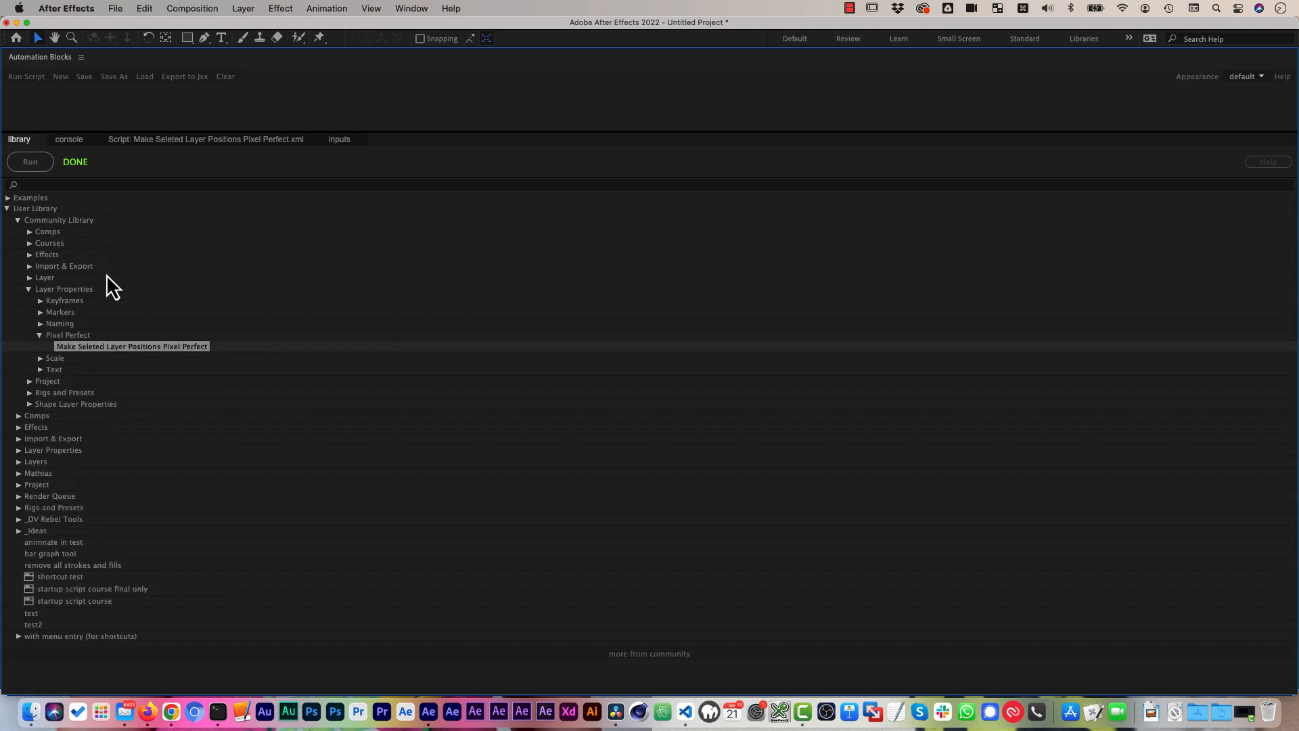
mouse_move(70, 458)
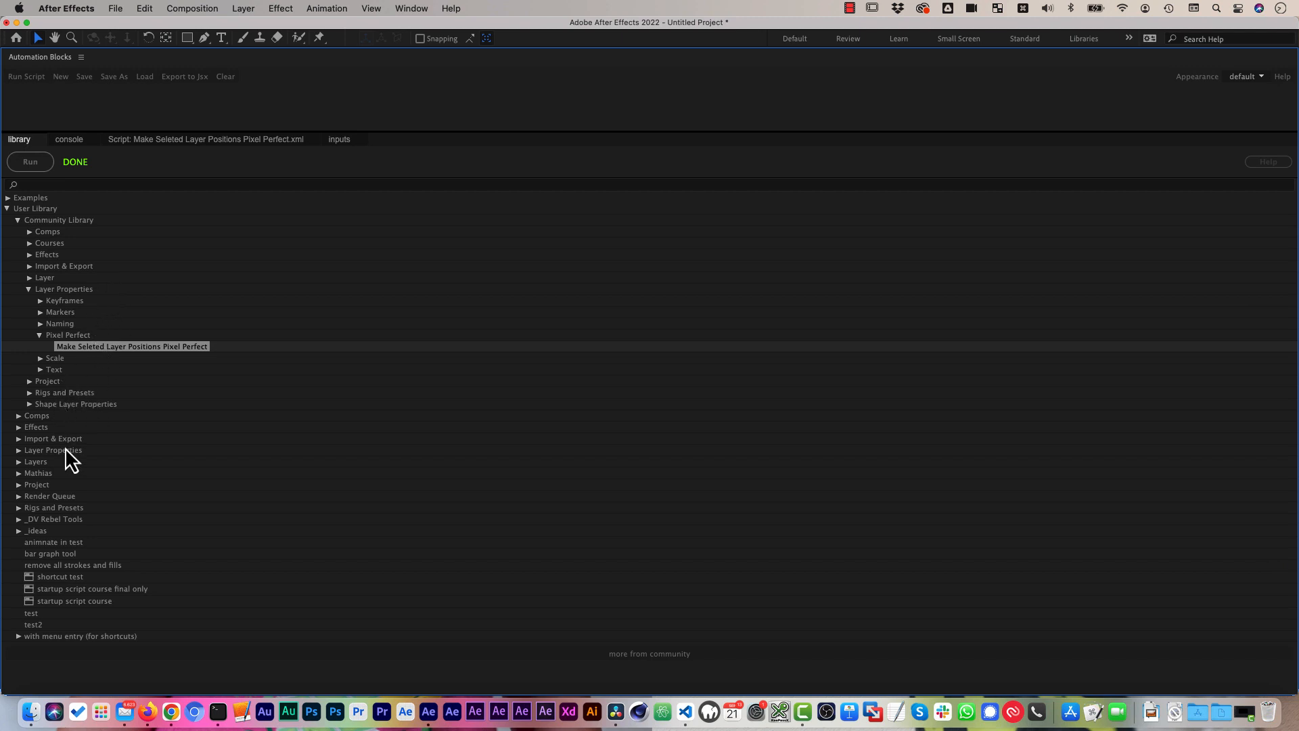
mouse_move(29, 409)
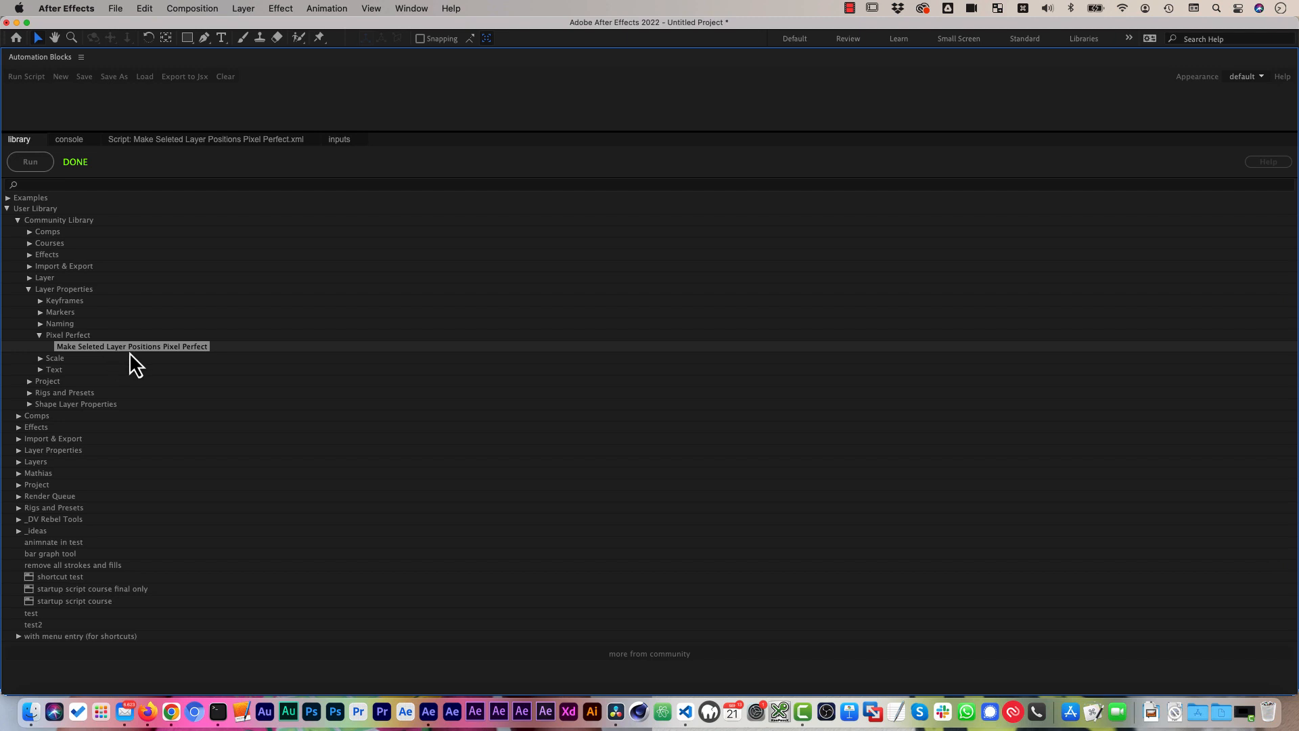
mouse_move(49, 232)
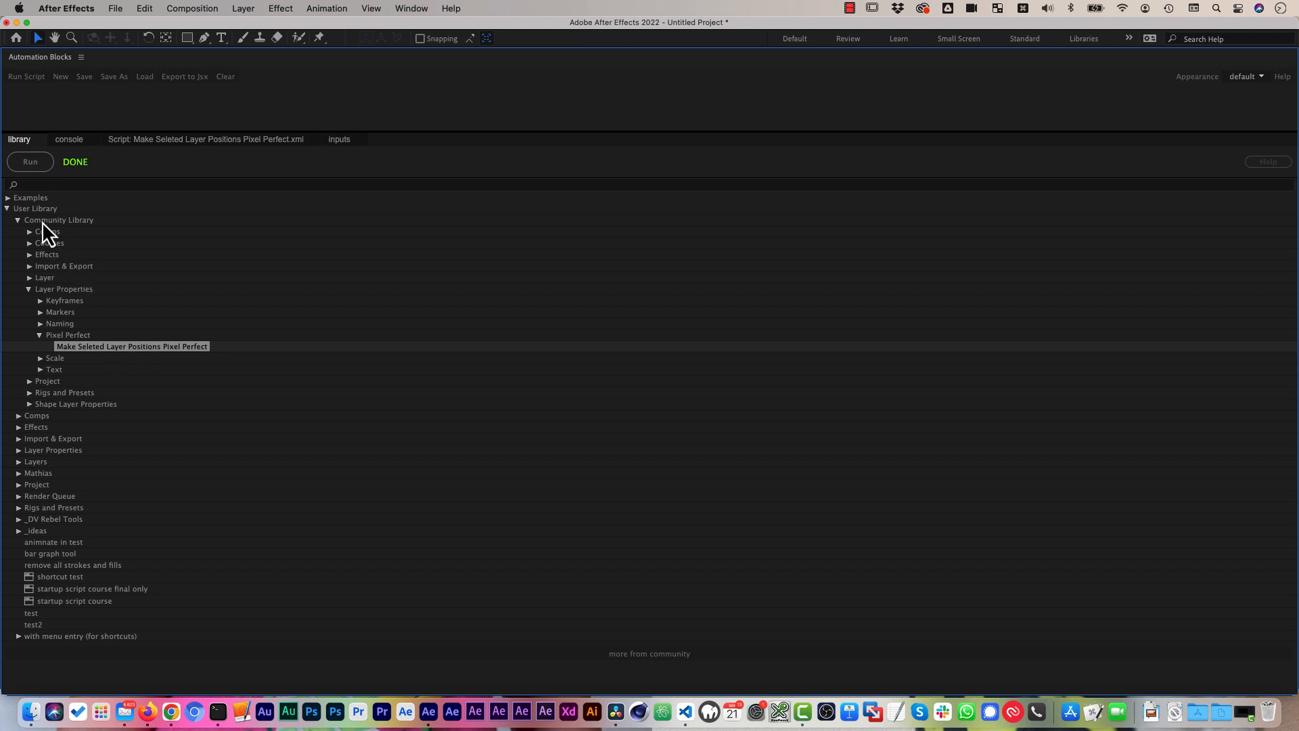
mouse_move(84, 238)
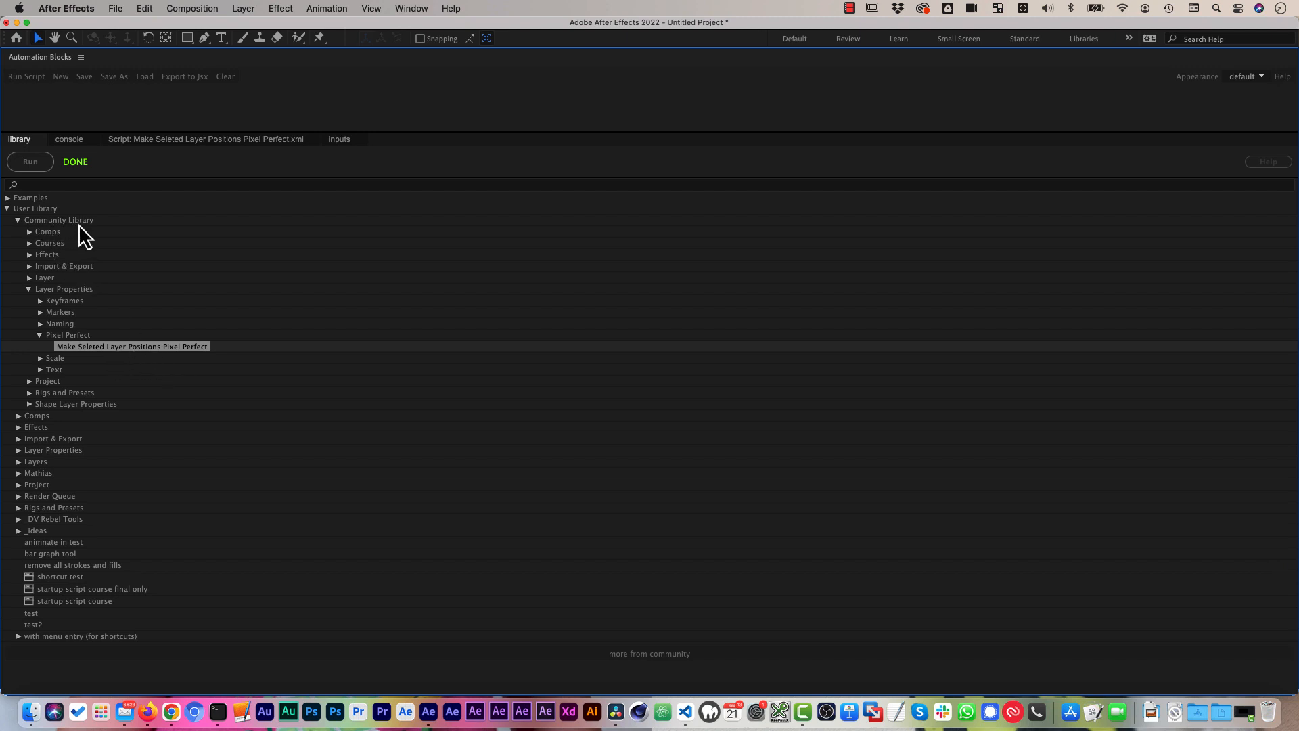
mouse_move(168, 191)
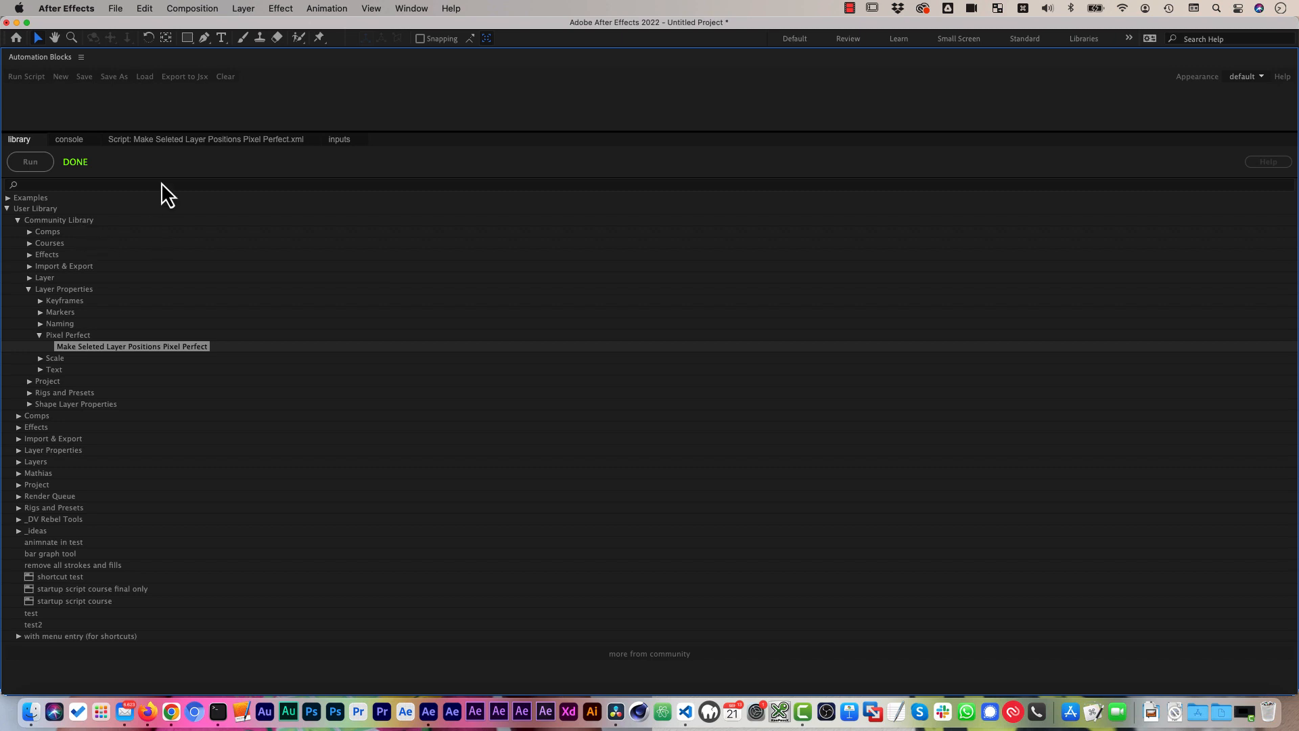
mouse_move(138, 214)
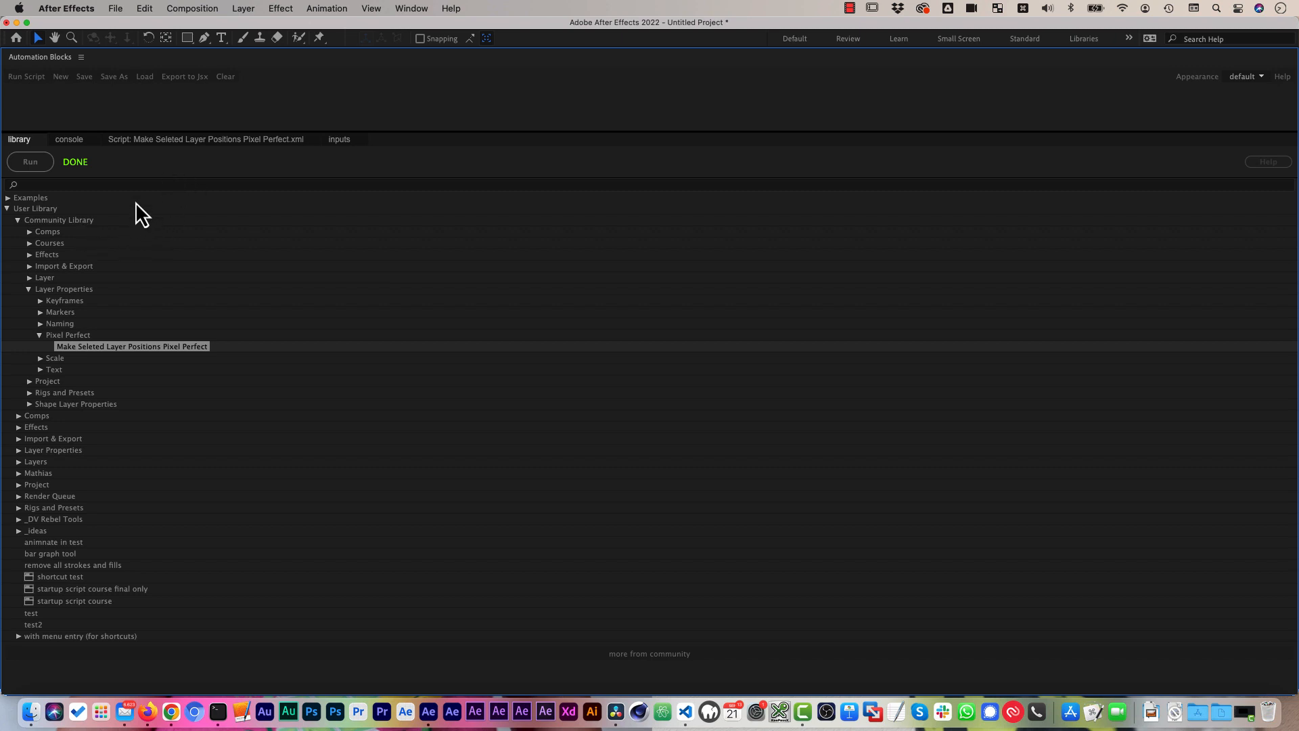
mouse_move(214, 89)
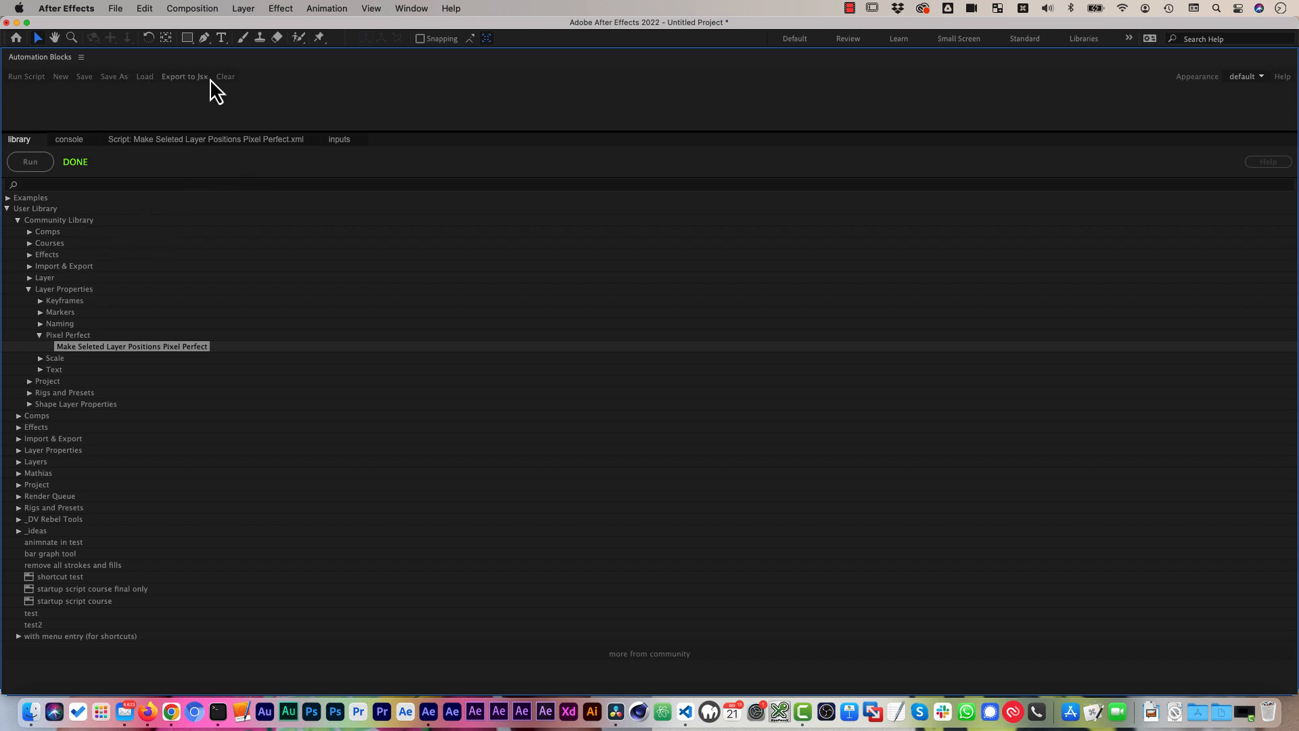